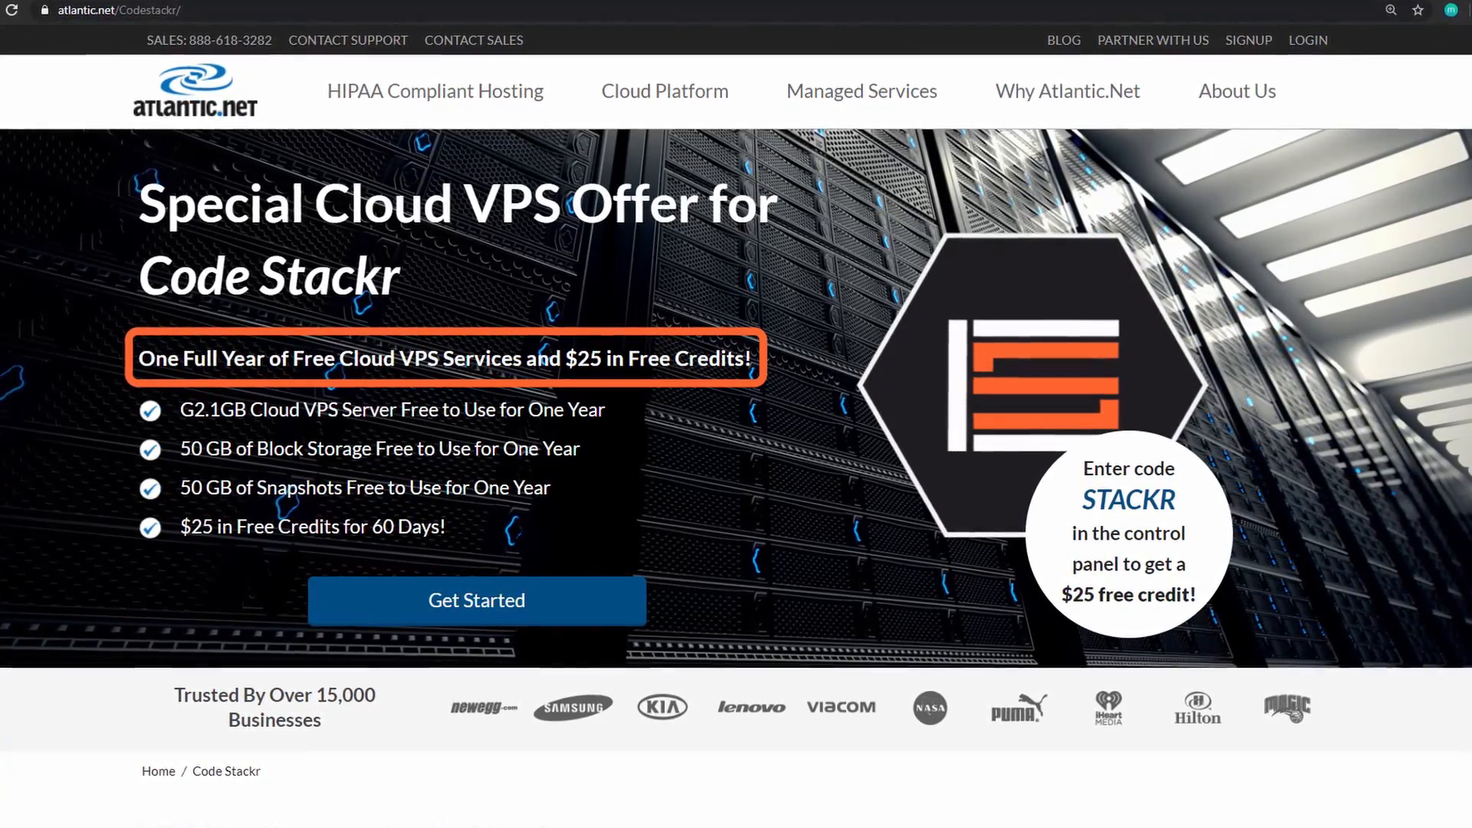
Start the Code Stackr cloud VPS offer via Get Started on the Atlantic.Net page
scroll(down, 3)
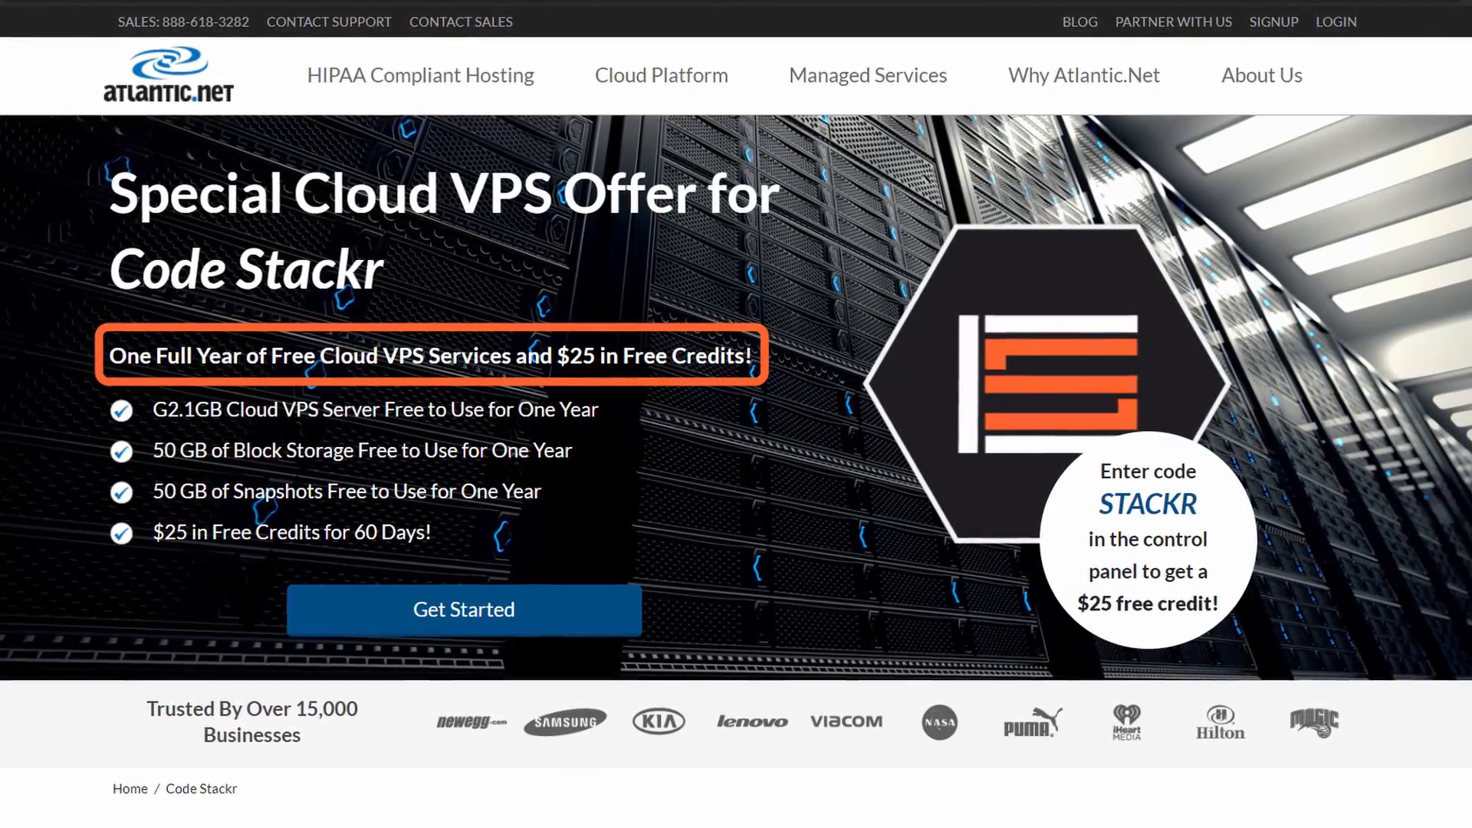
click(463, 609)
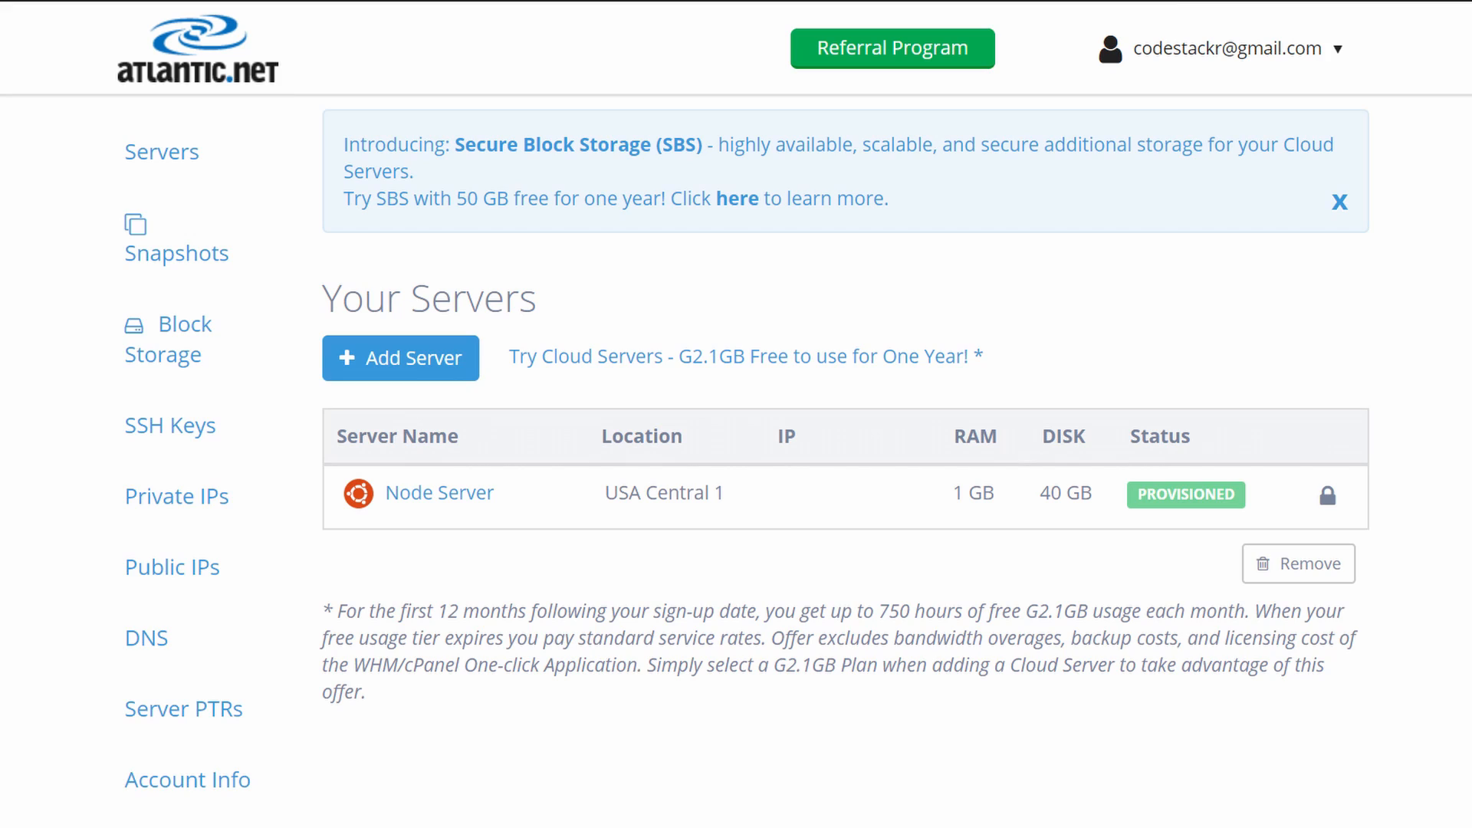
Add a new cloud server and choose an operating system in the Type section
click(400, 357)
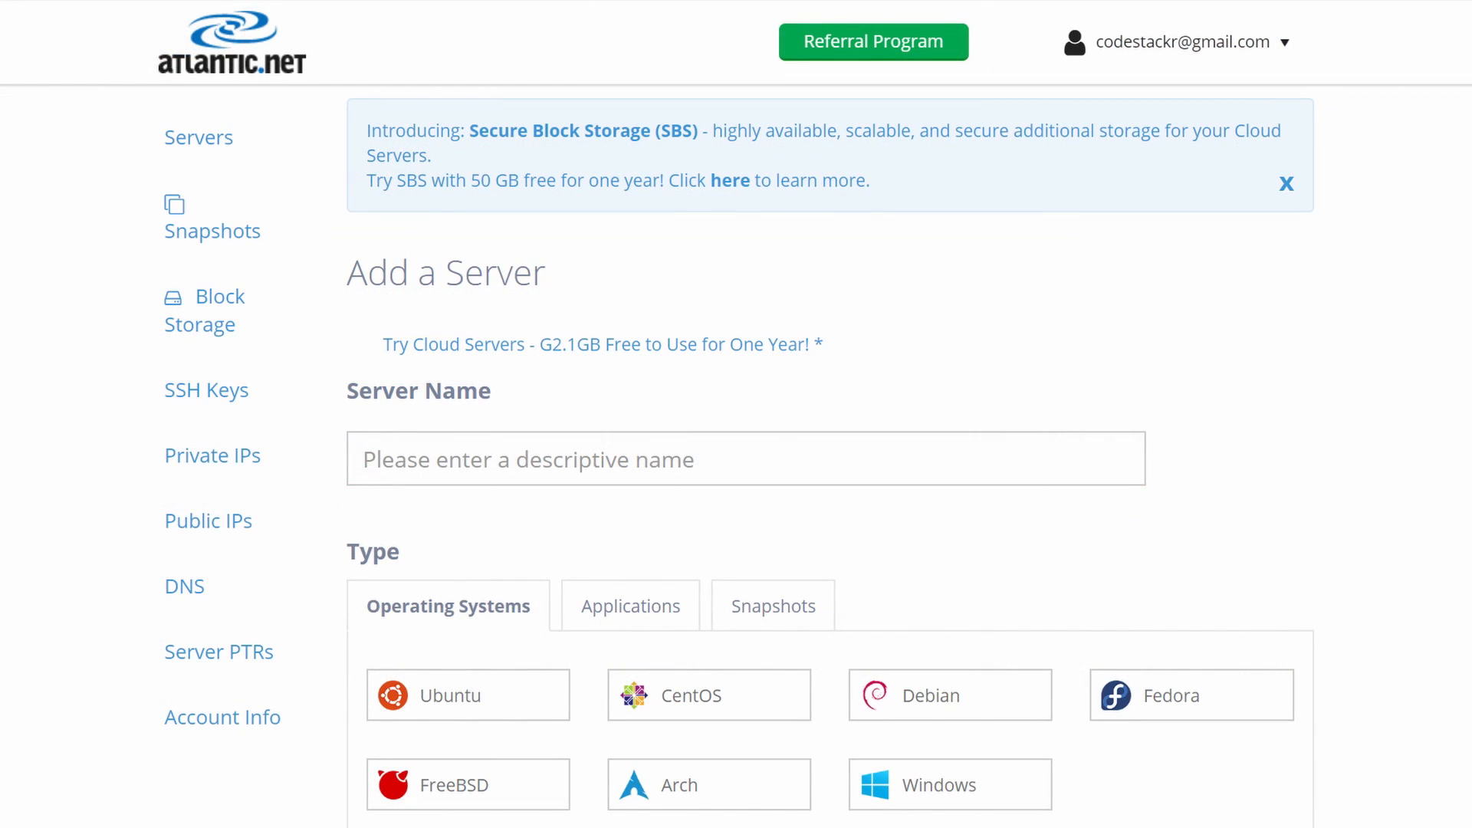
scroll(down, 3)
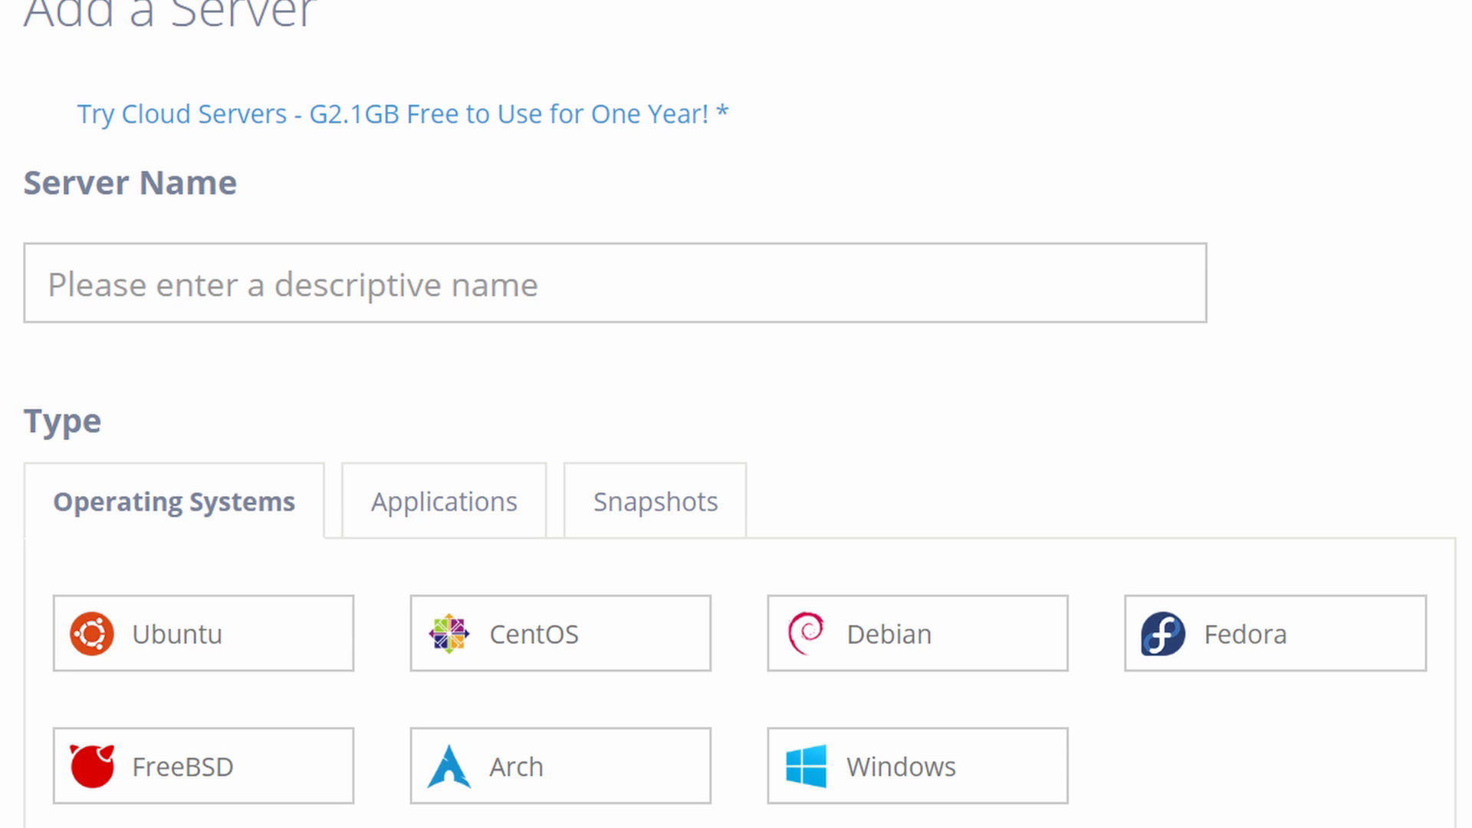
click(443, 500)
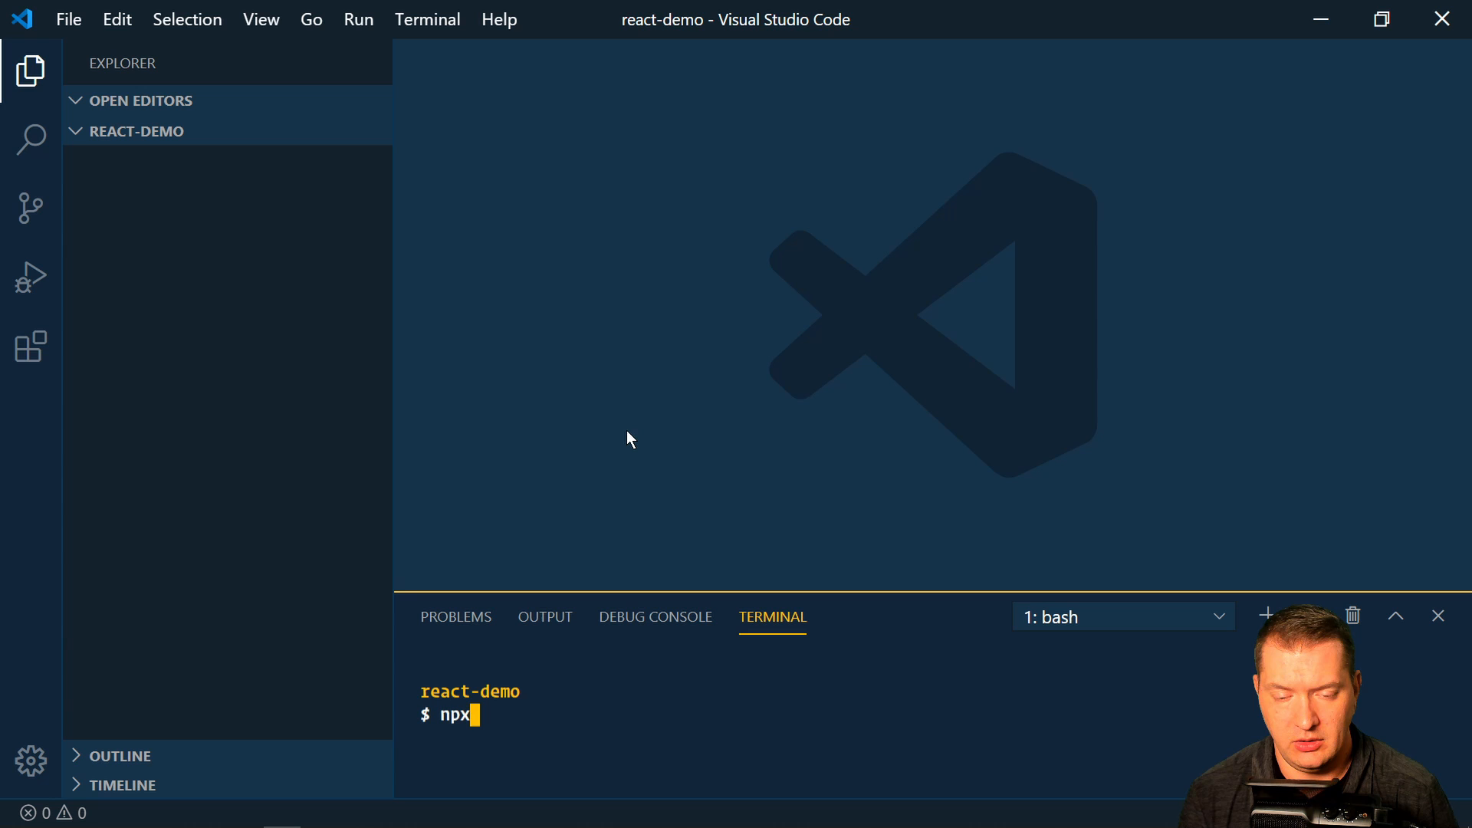
Run npx create-react-app . in the terminal to scaffold the project in react-demo
text(create)
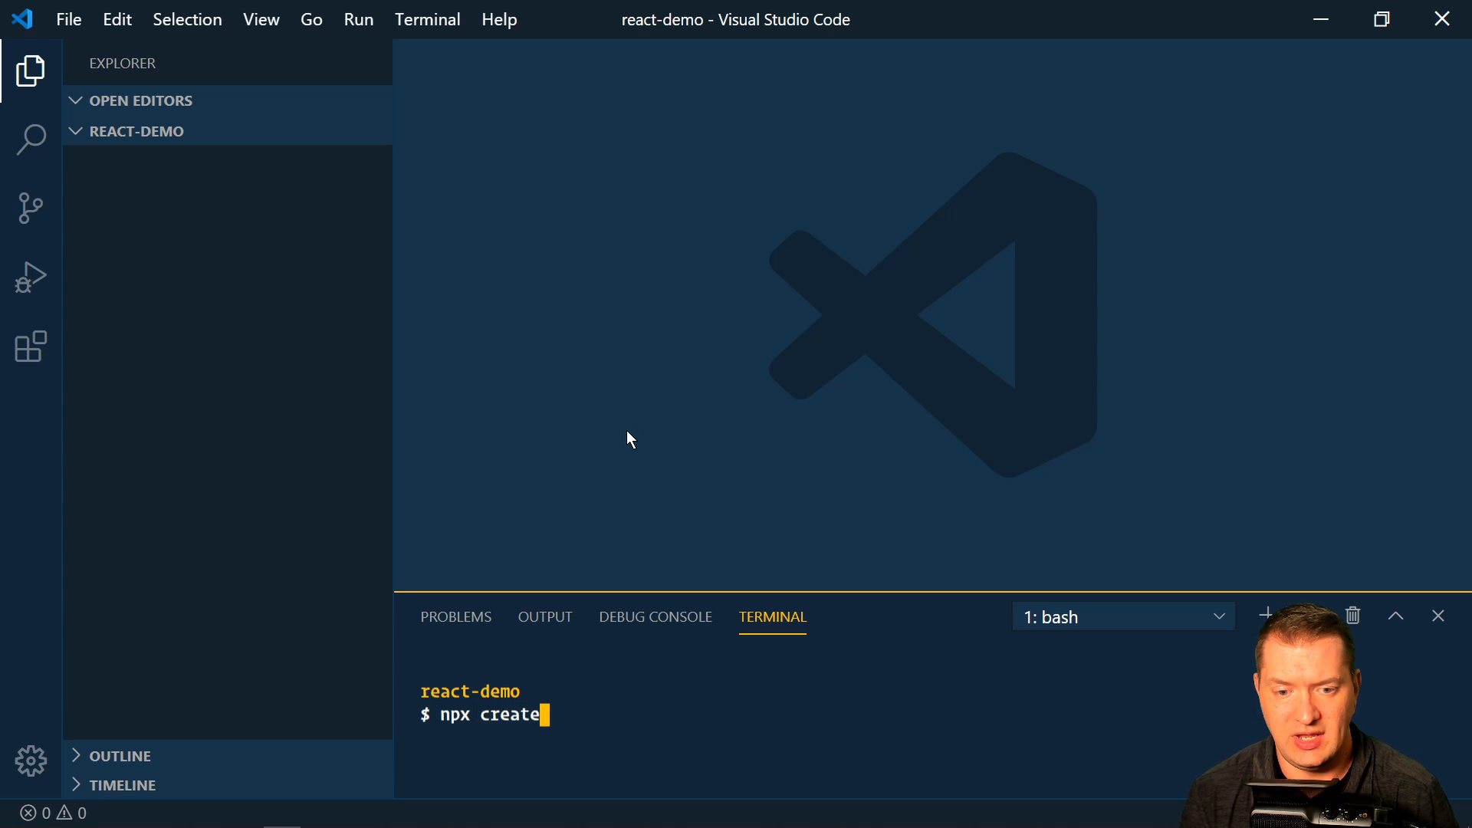
text(-rea)
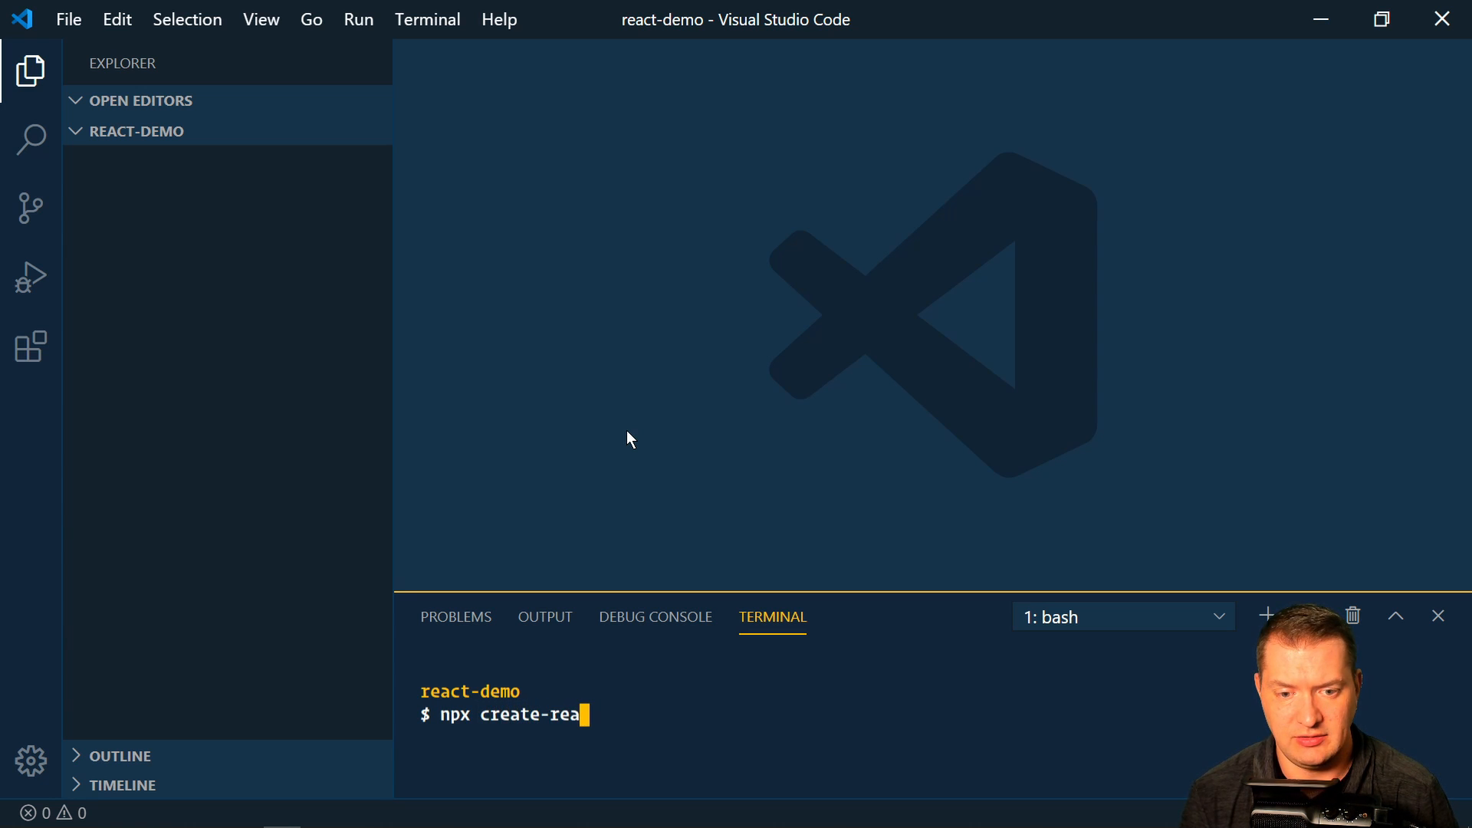
text(ct-app)
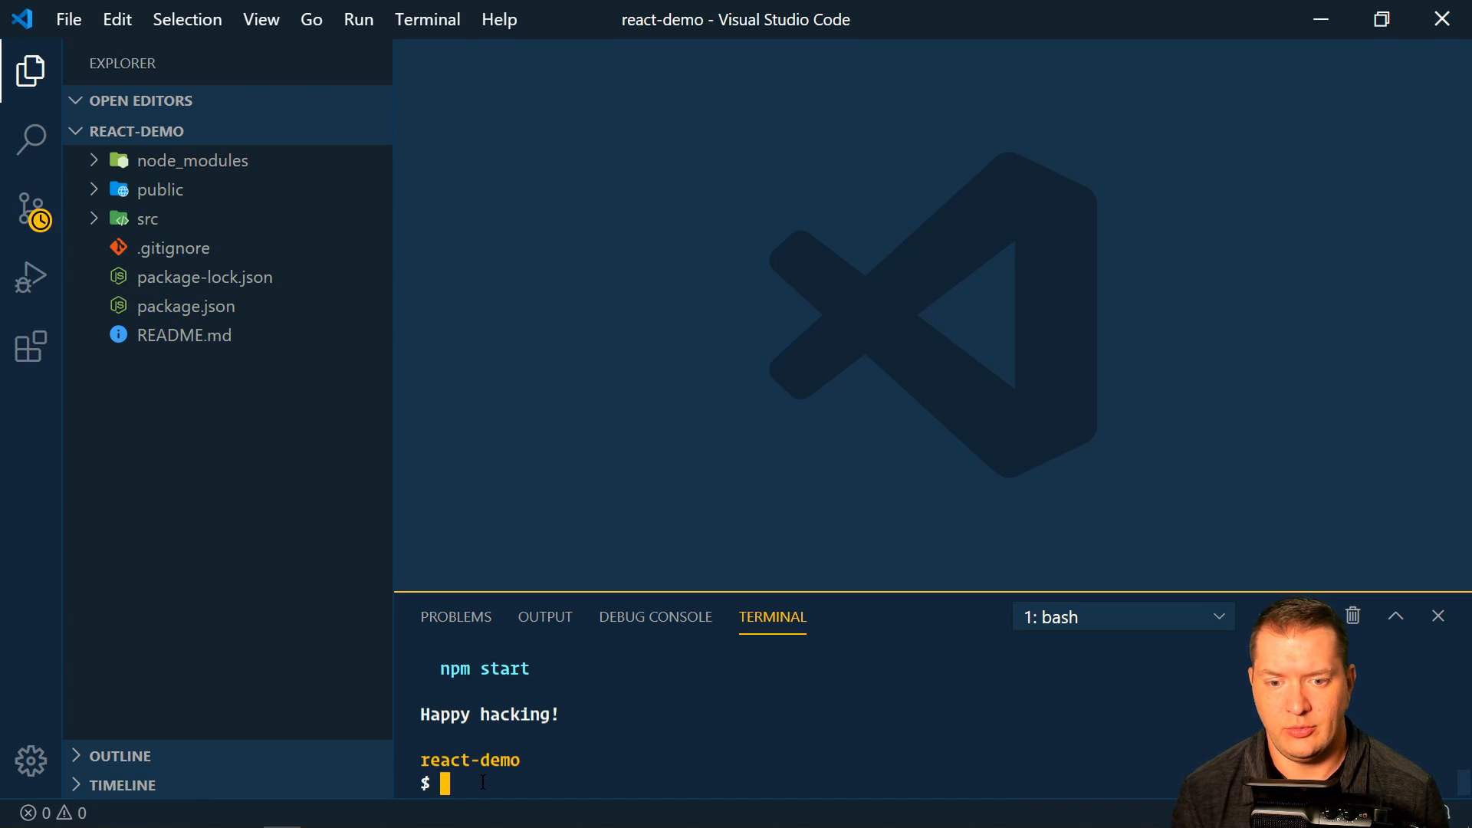
Run npm start to serve the default React app at localhost:3000
text(npm)
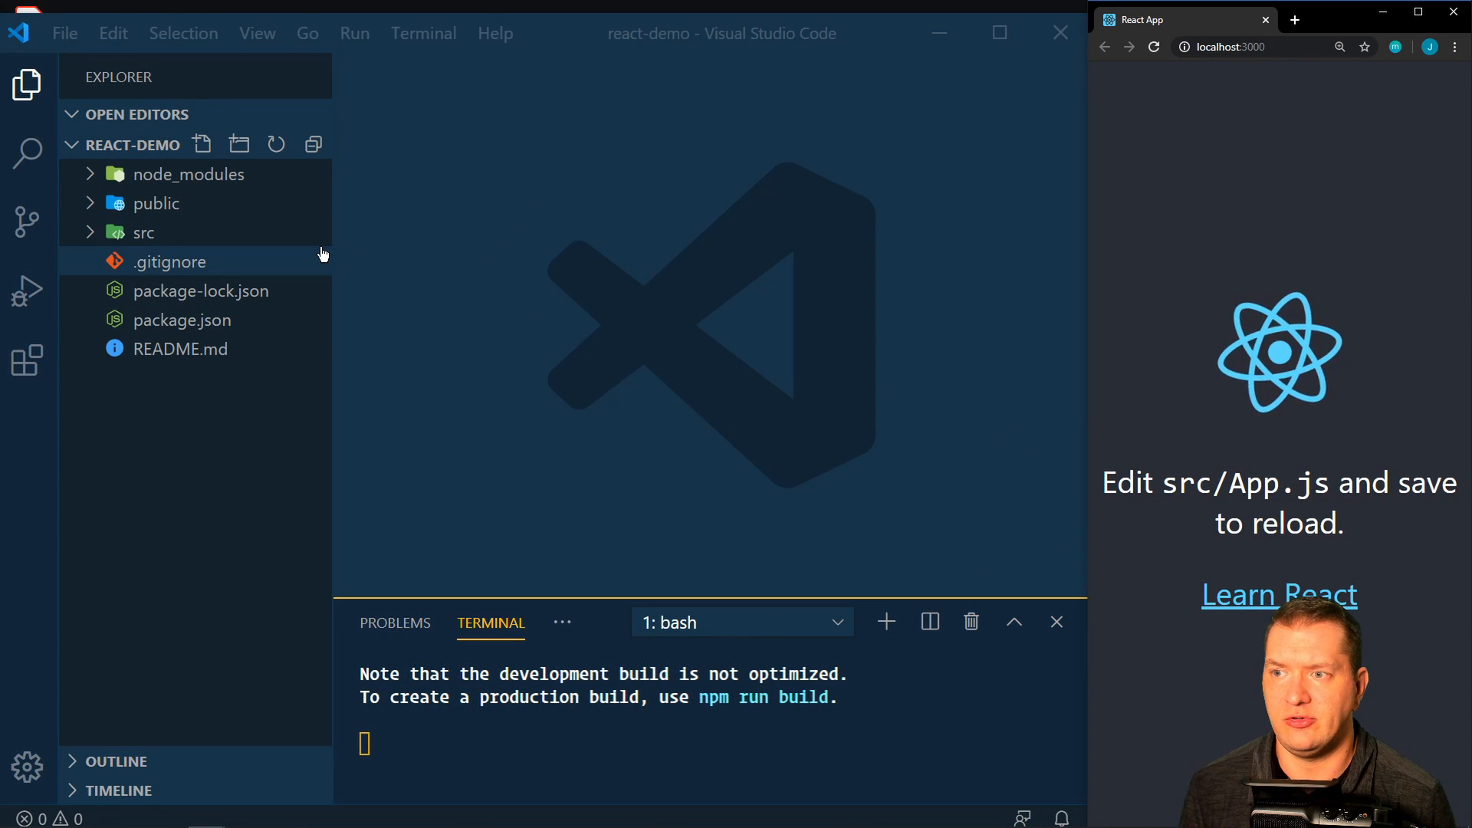
mouse_move(156, 204)
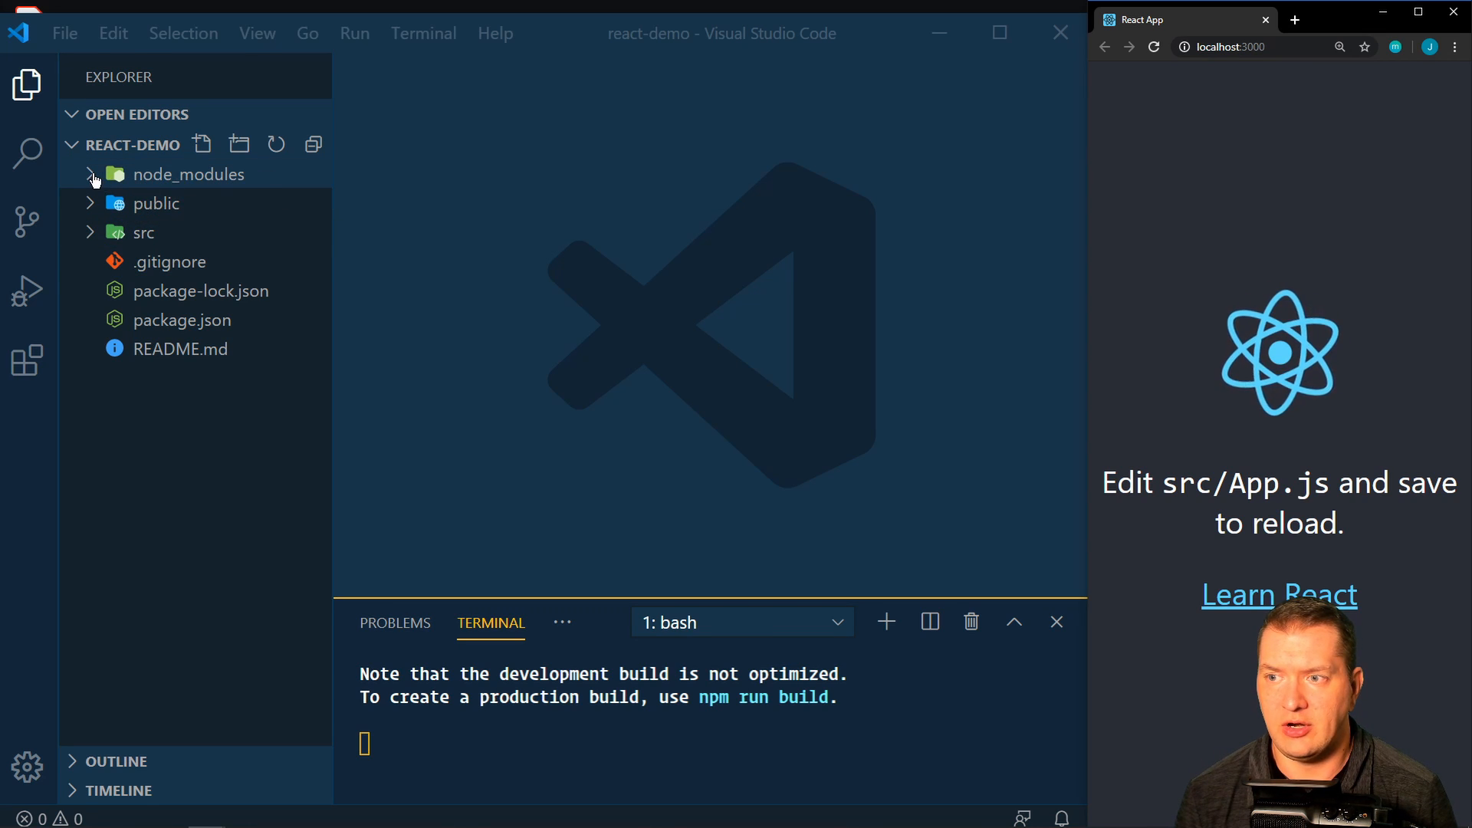
Peek into node_modules and expand the public folder in the Explorer
click(90, 178)
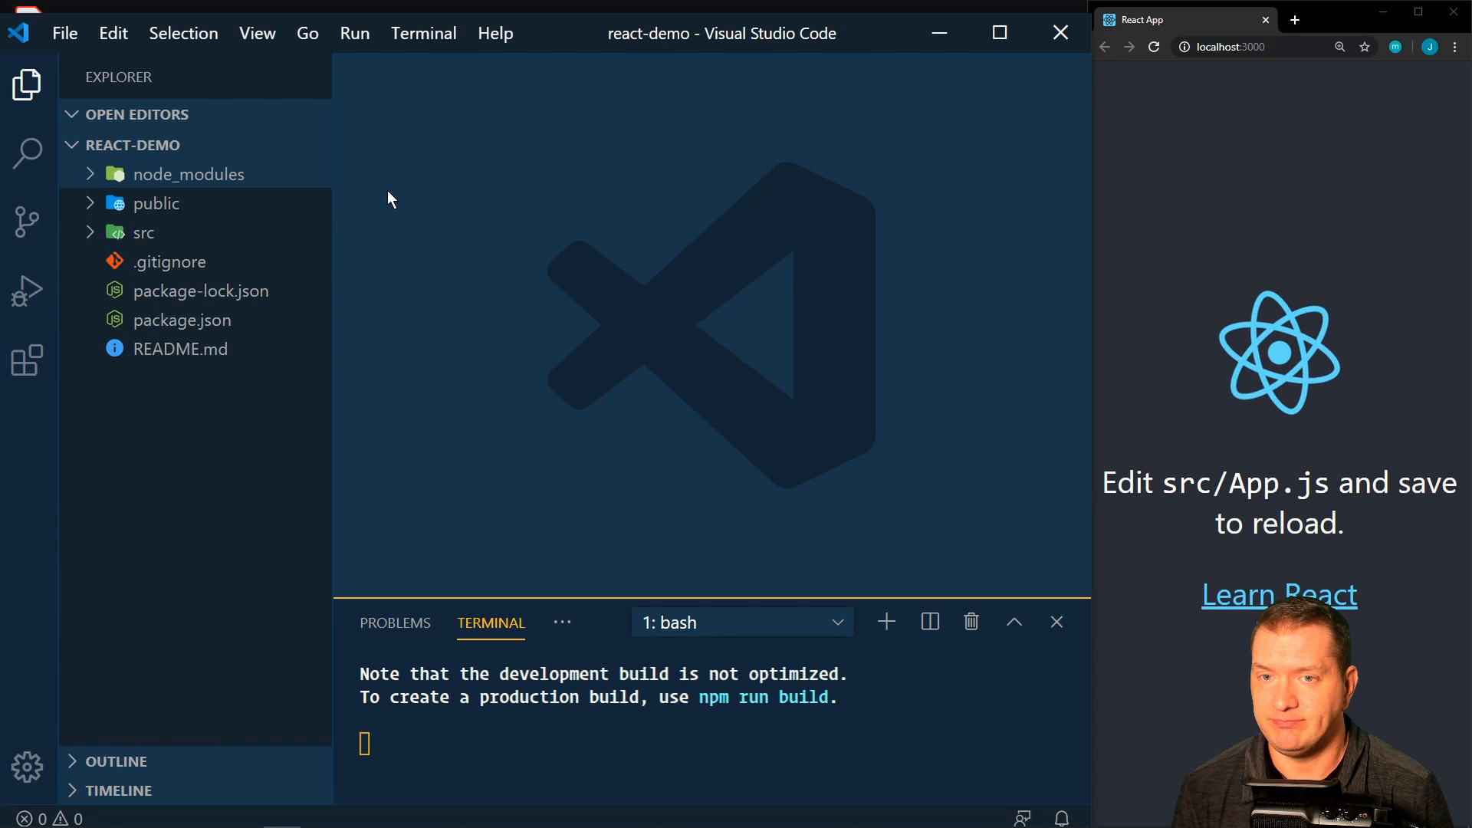
mouse_move(367, 190)
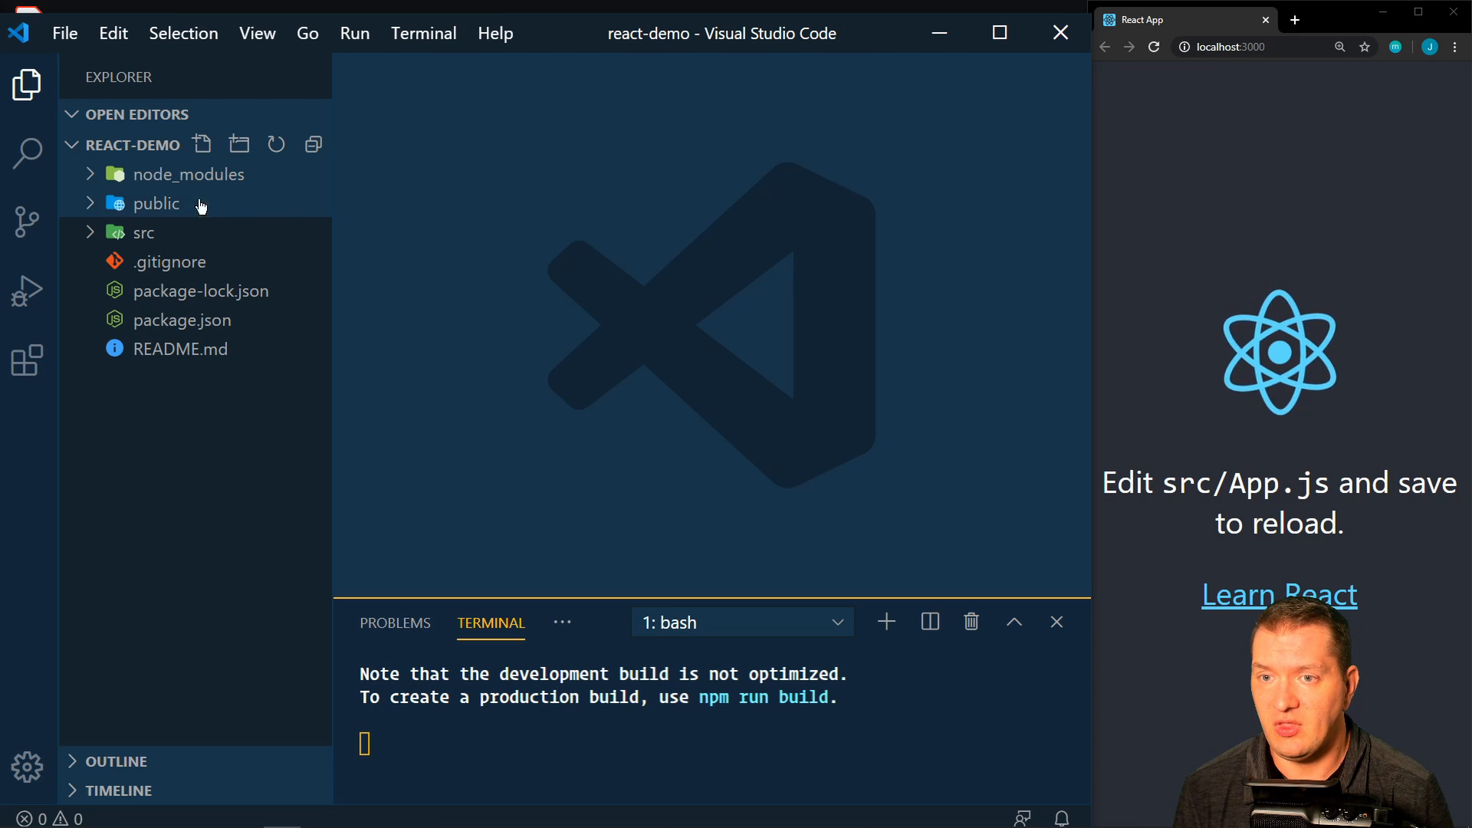
click(156, 204)
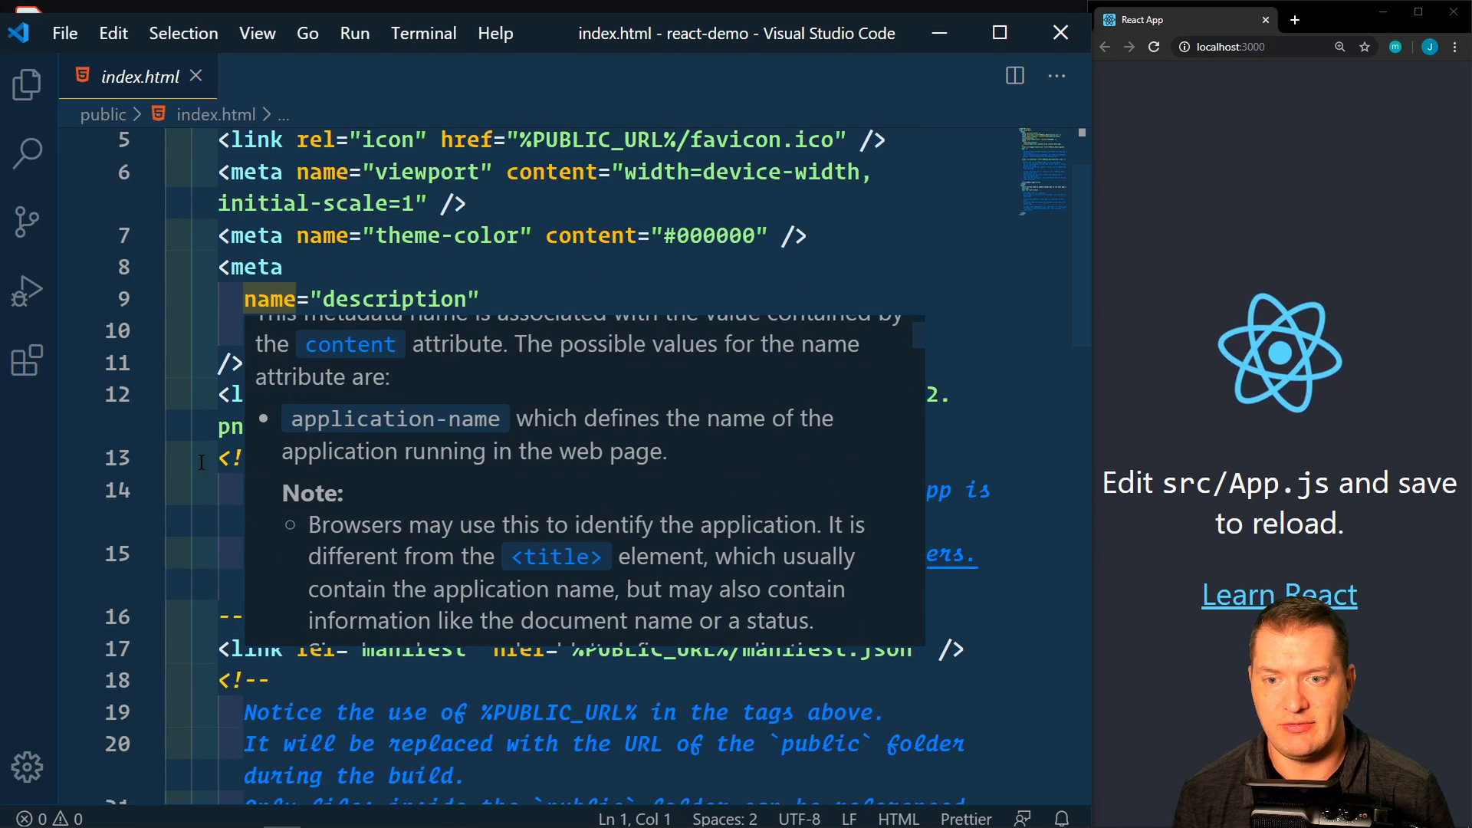
Scroll through index.html and select the <div id="root"></div> line in its body
scroll(down, 3)
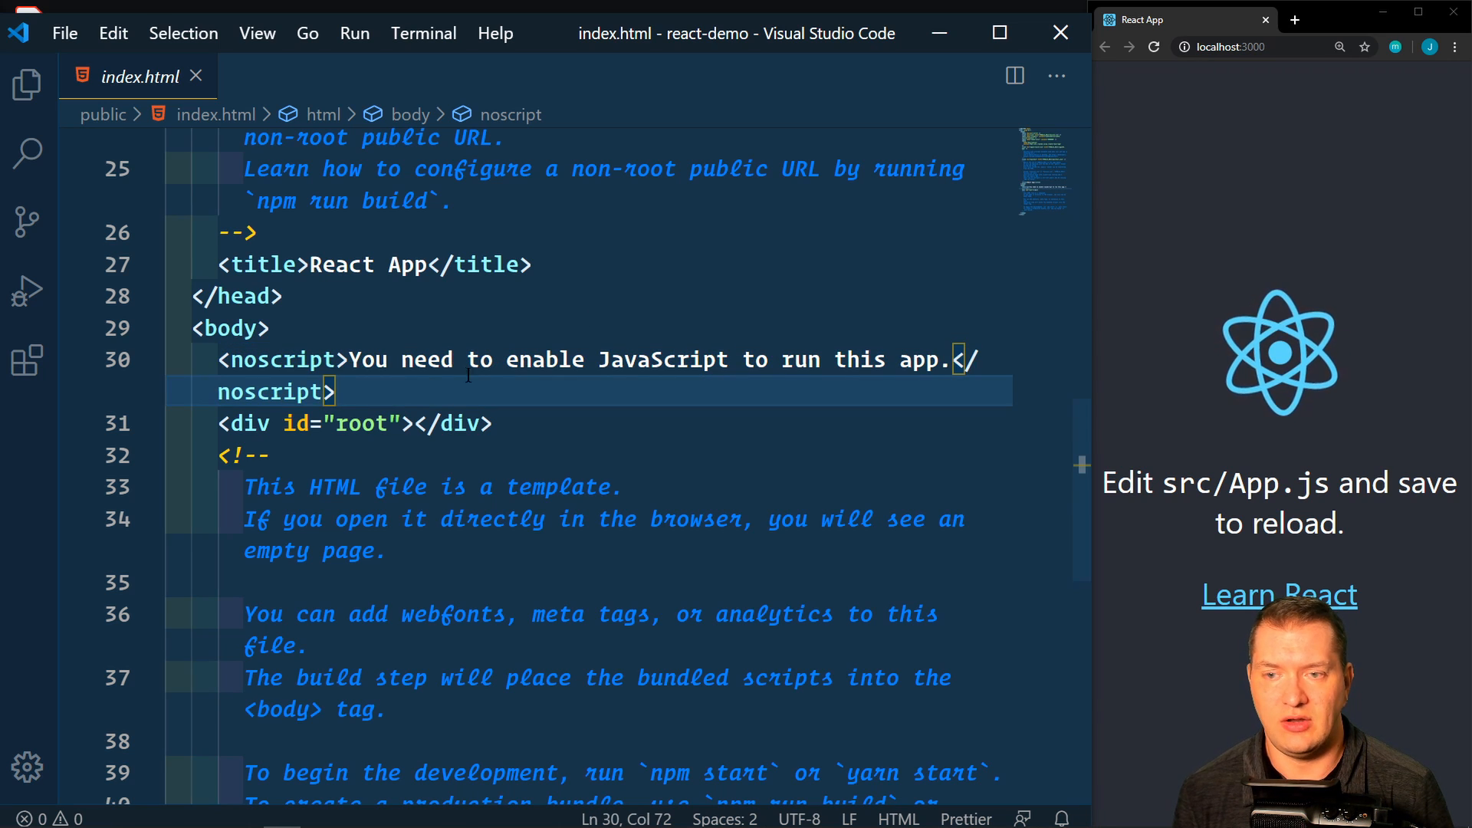
mouse_move(1274, 458)
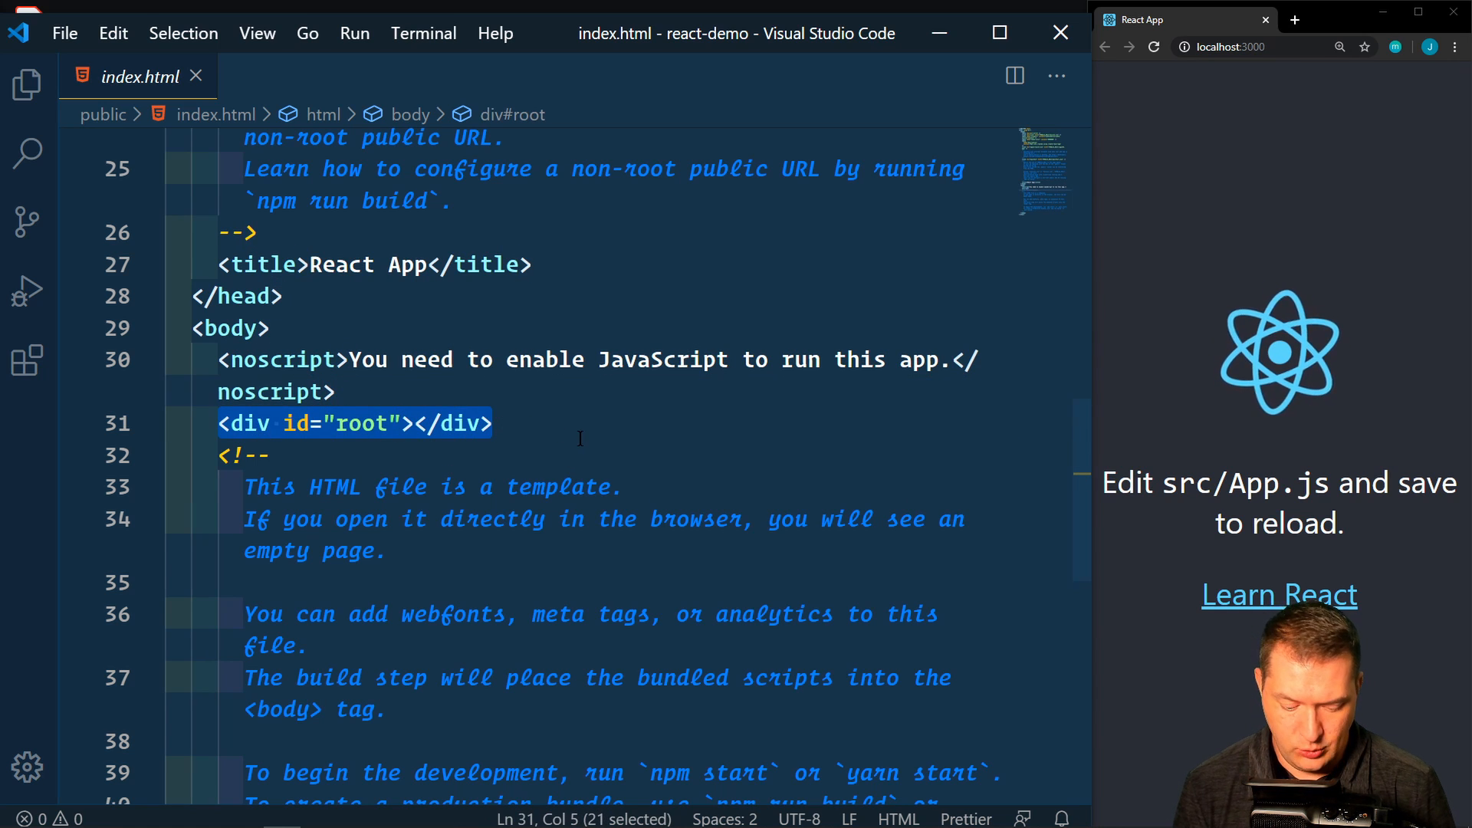
click(26, 84)
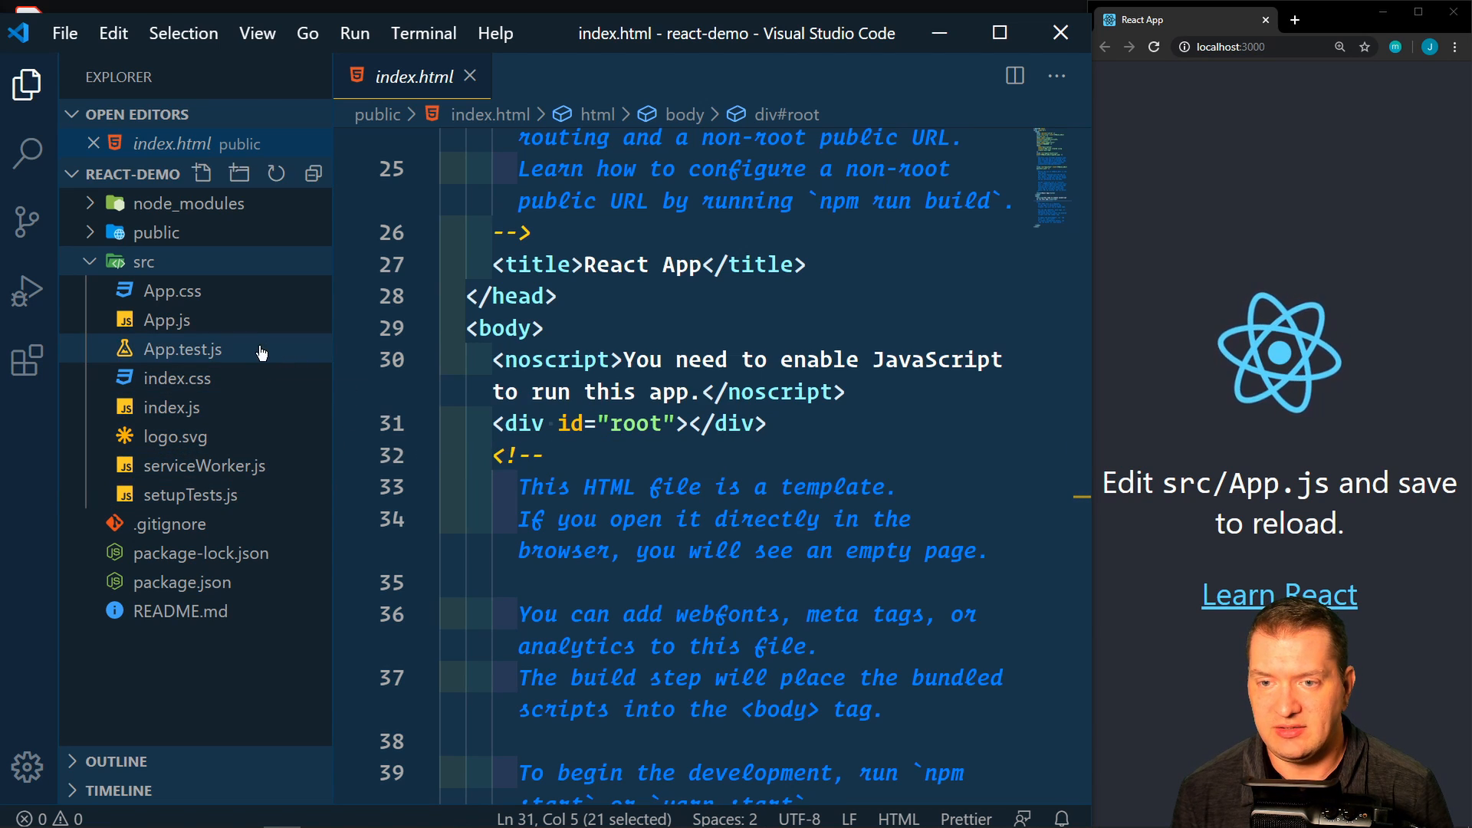
Open src/App.js and highlight the App div wrapper and the logo image source
click(166, 321)
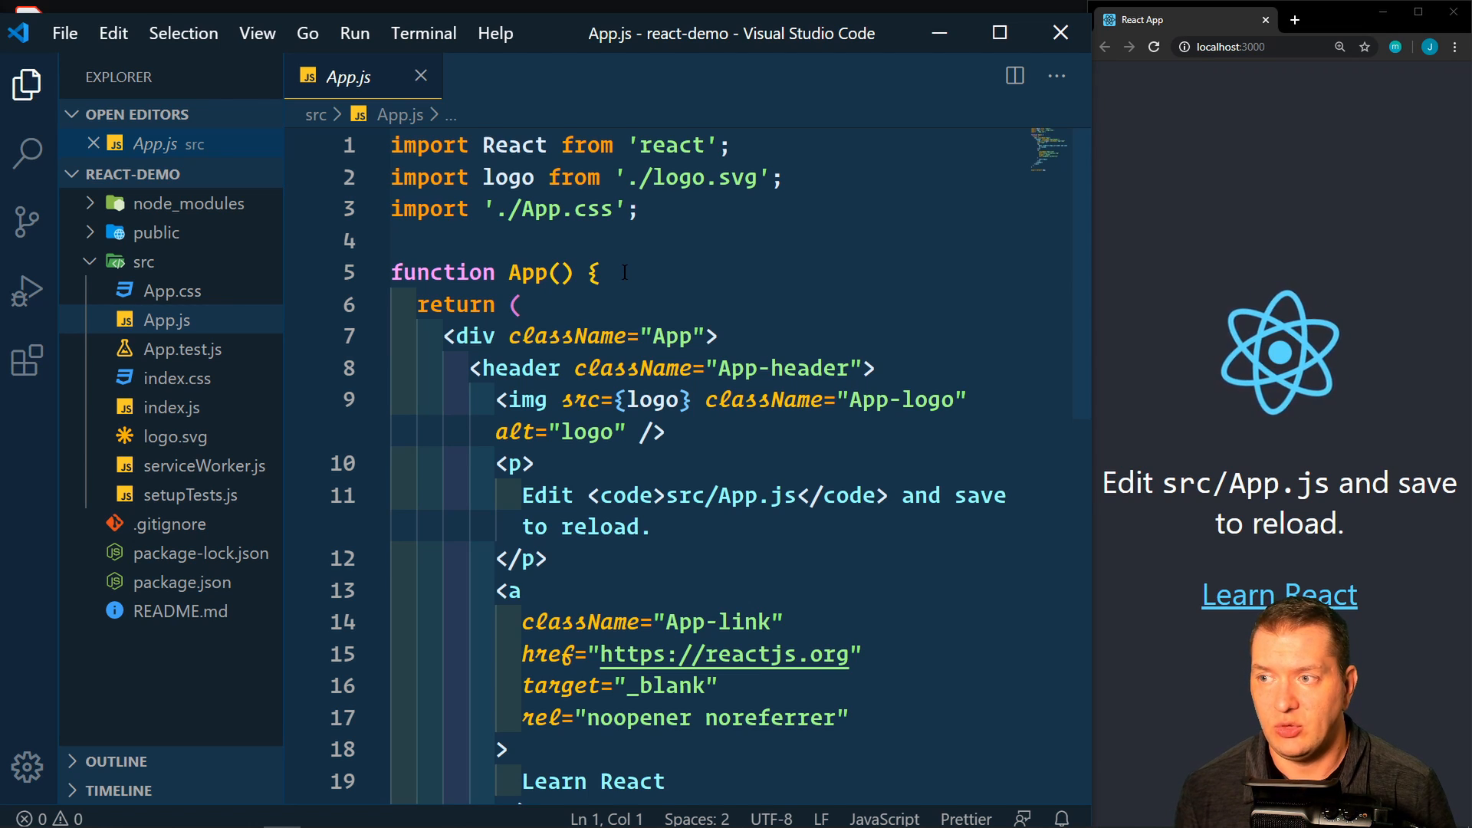
mouse_move(580, 336)
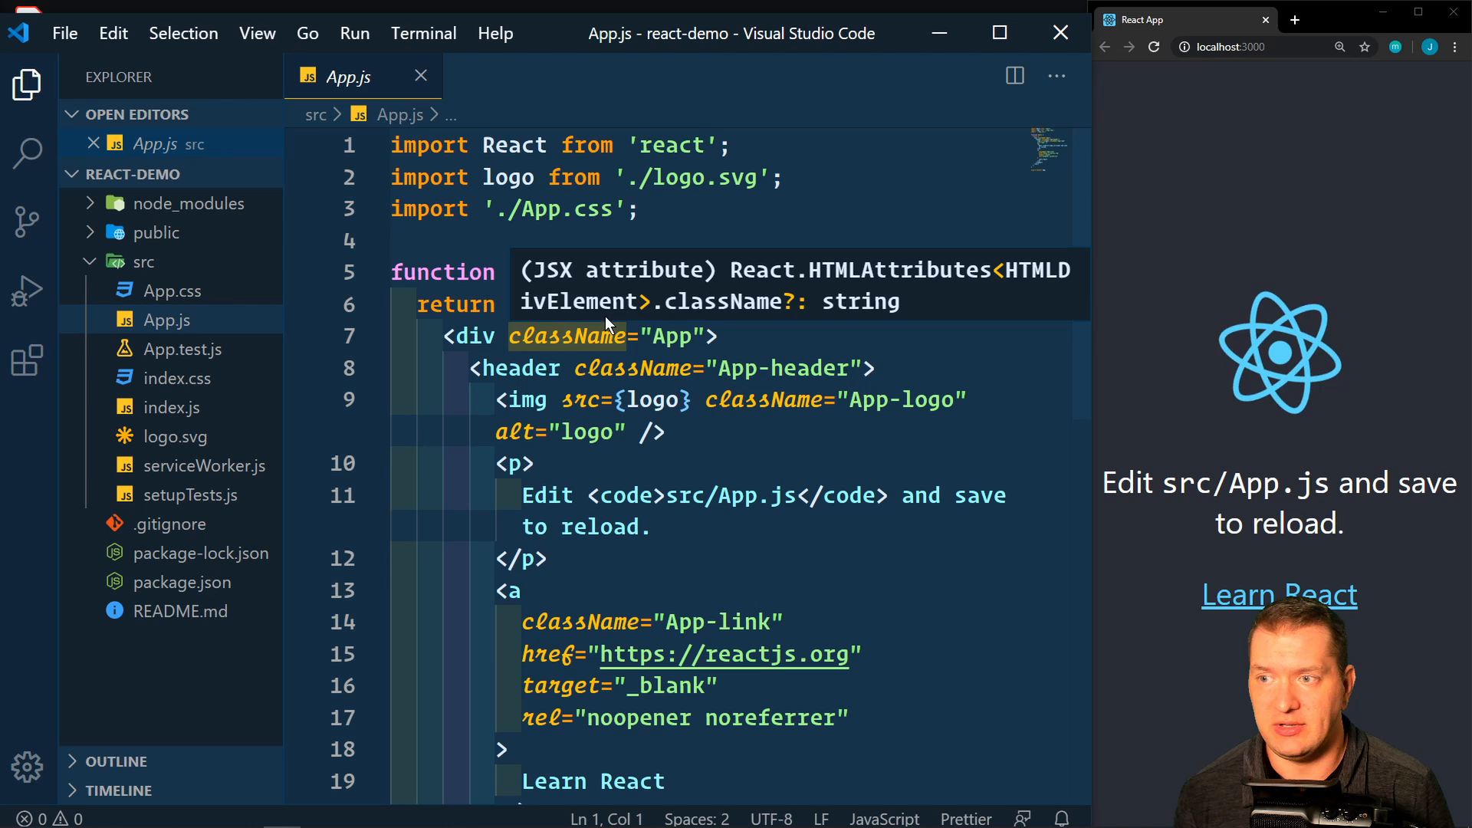
mouse_move(709, 318)
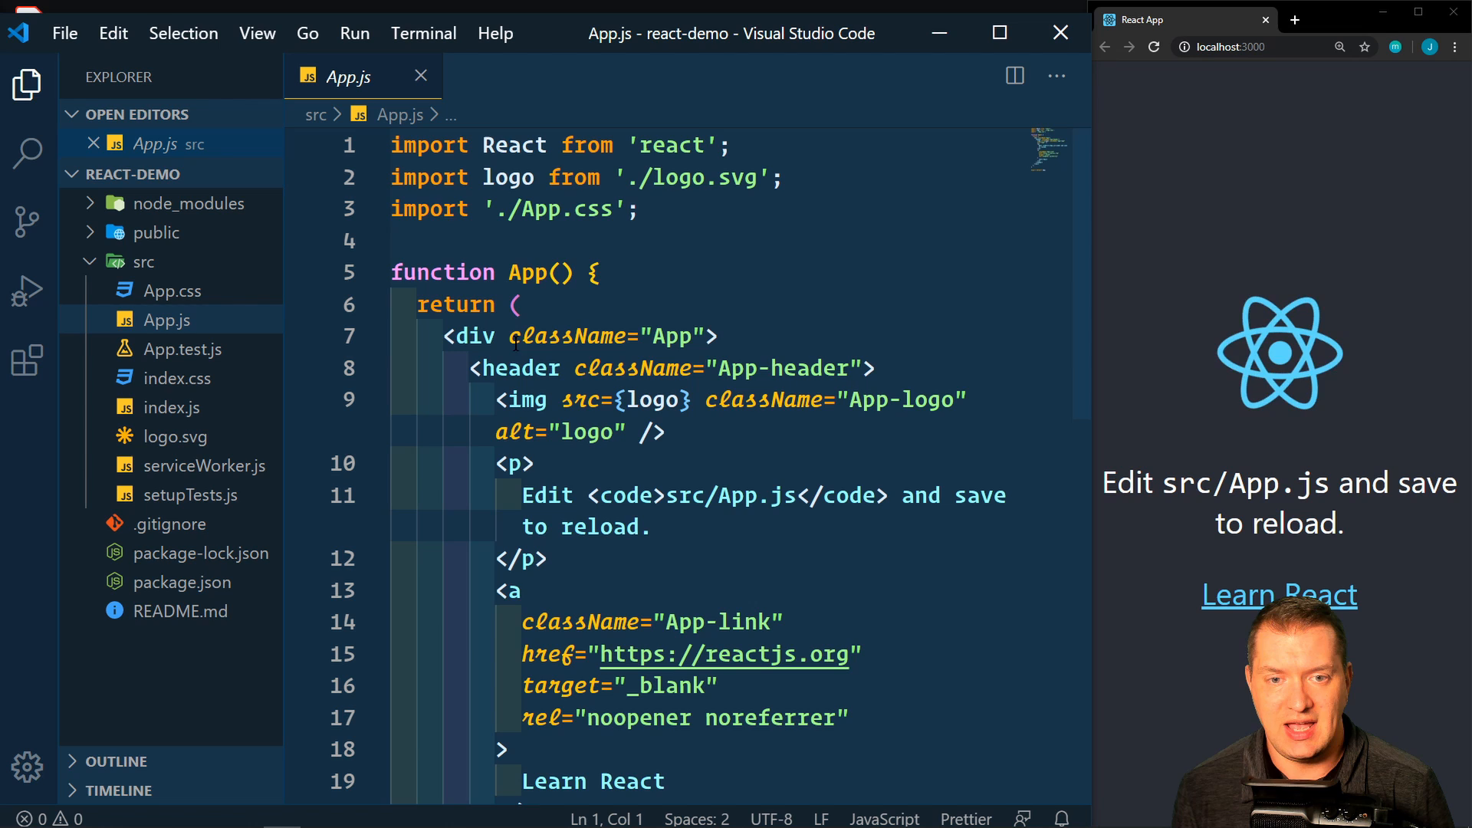
click(722, 336)
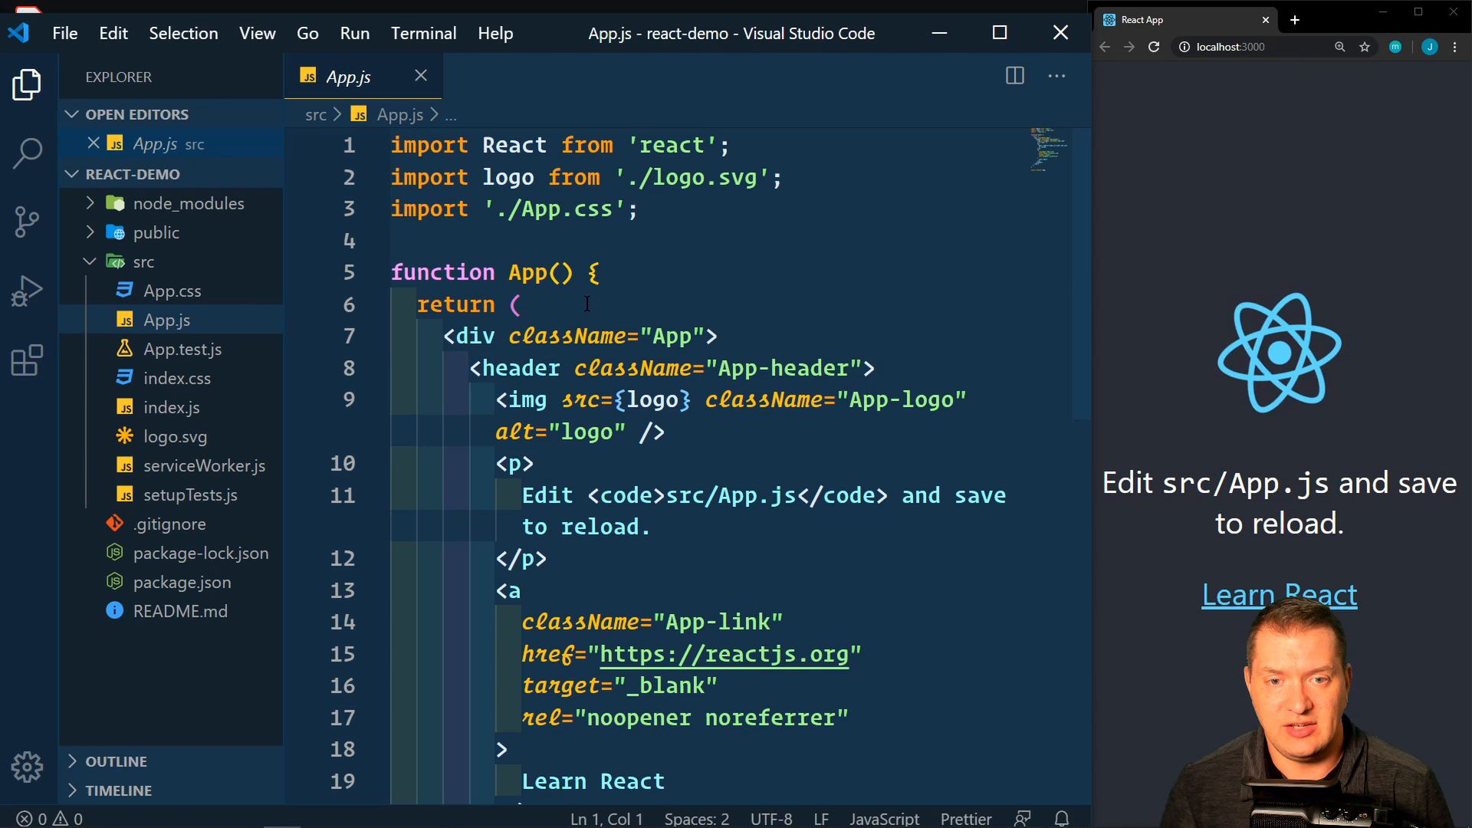
double_click(570, 336)
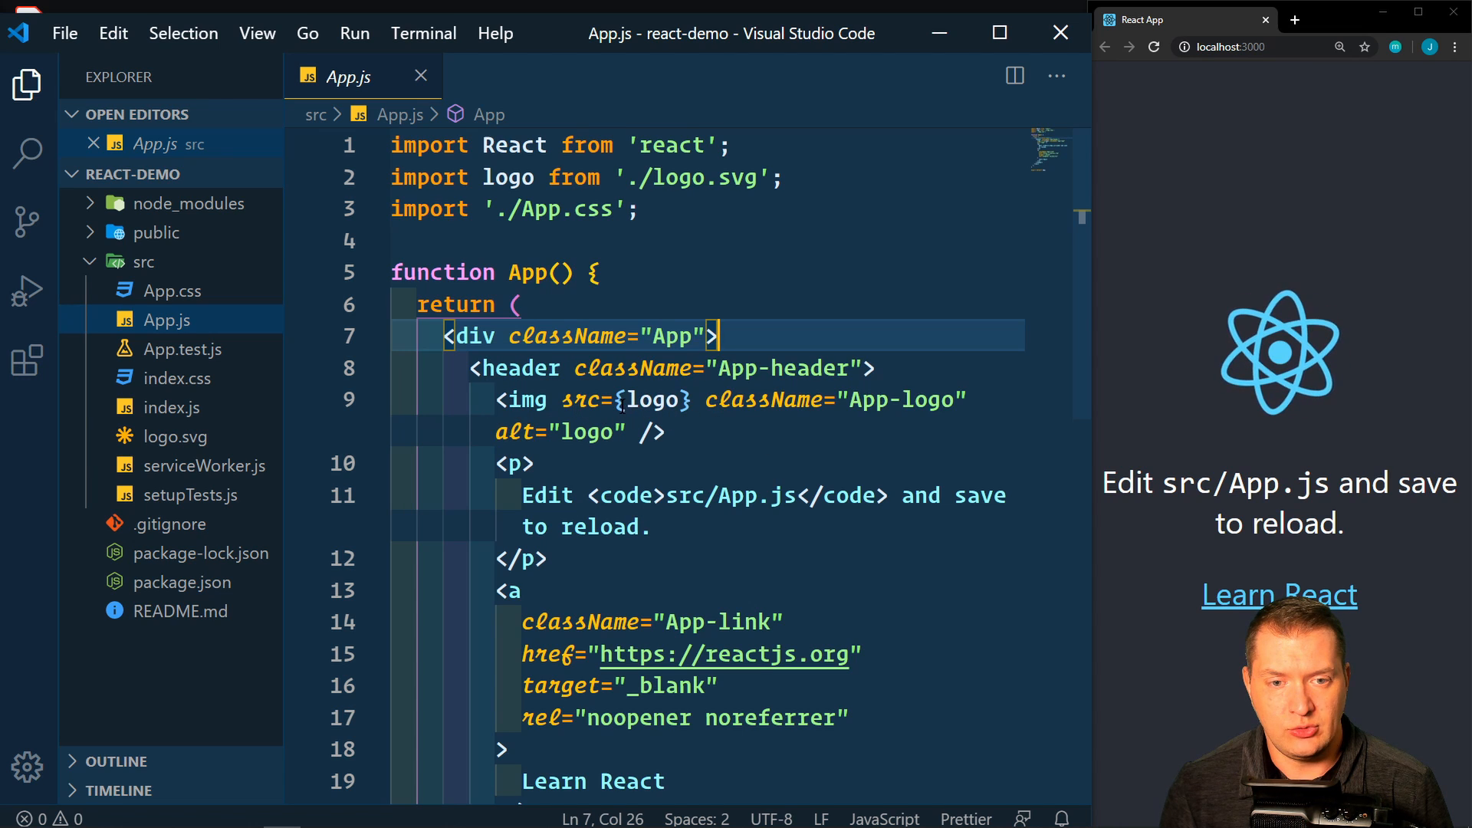
double_click(650, 400)
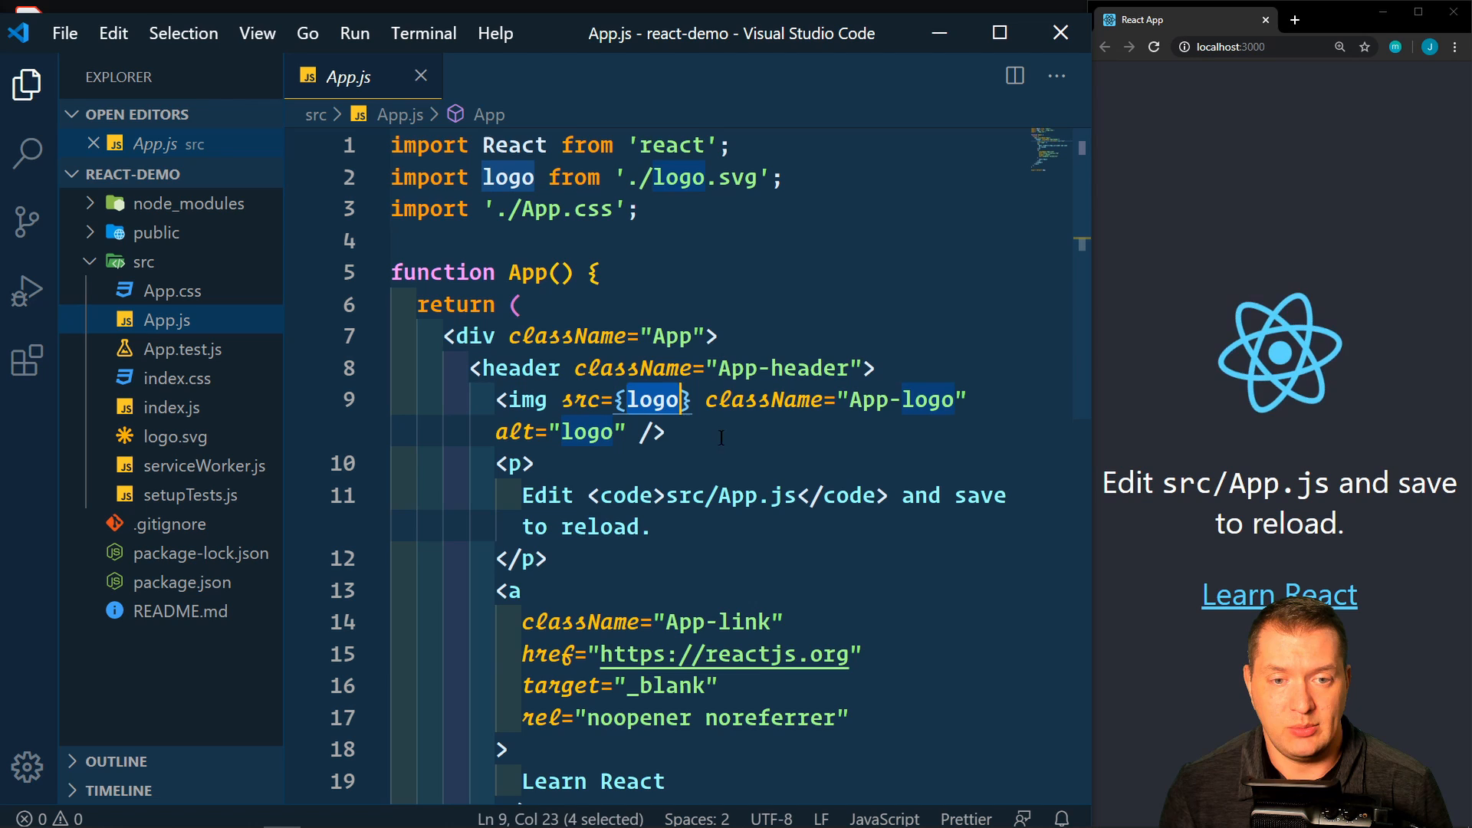
mouse_move(508, 177)
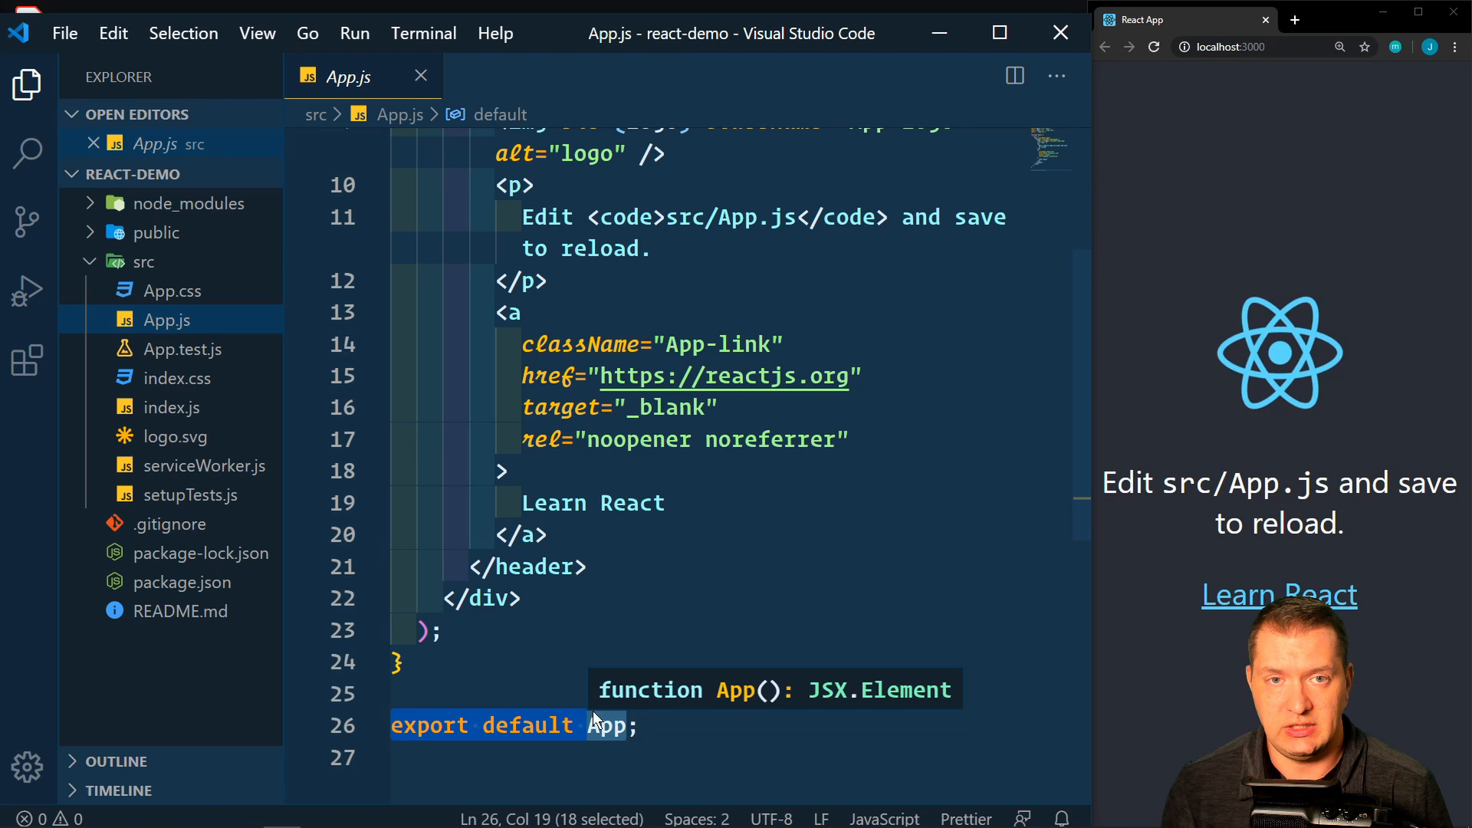
mouse_move(732, 693)
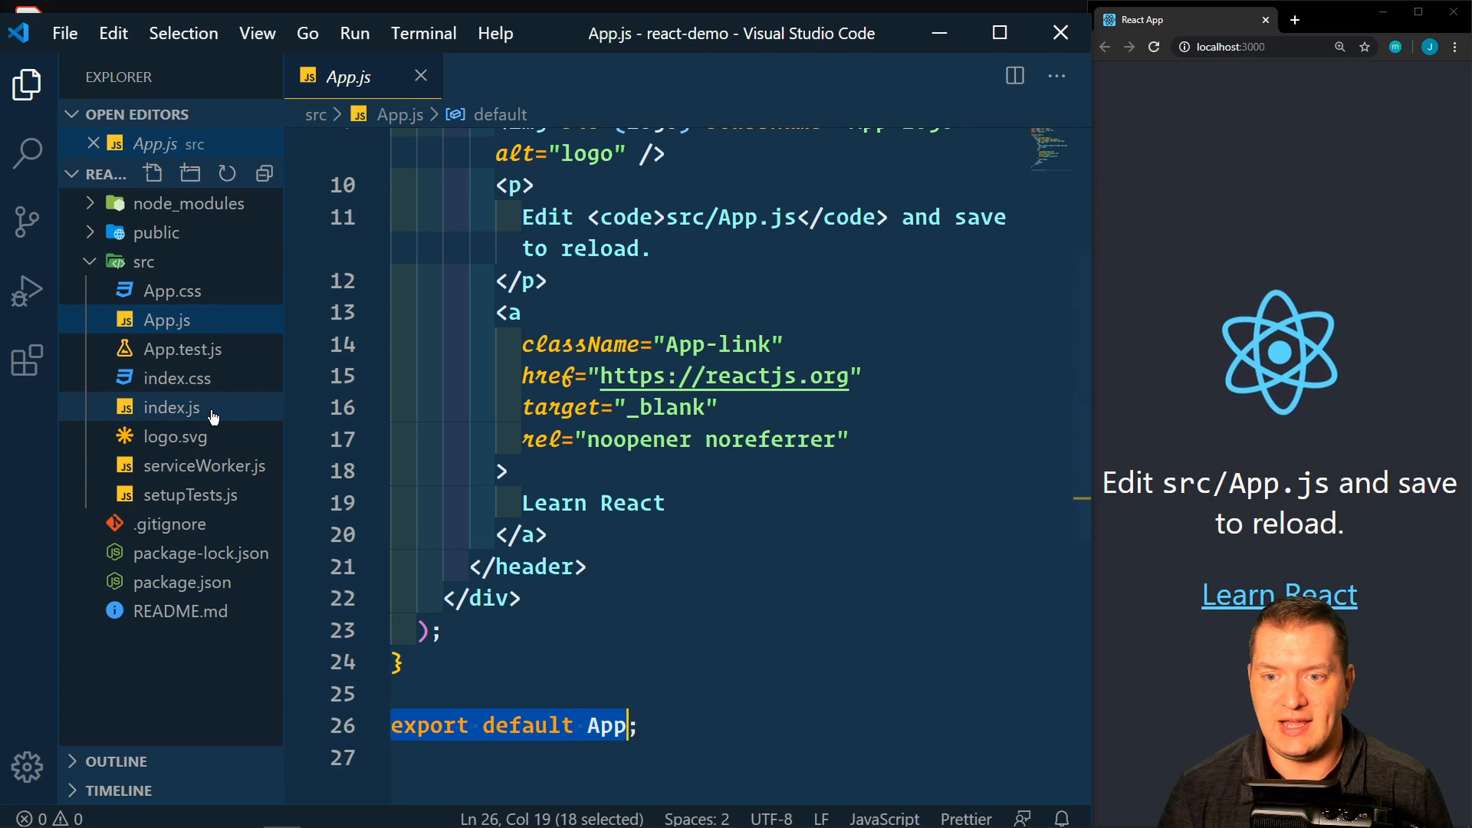
click(172, 408)
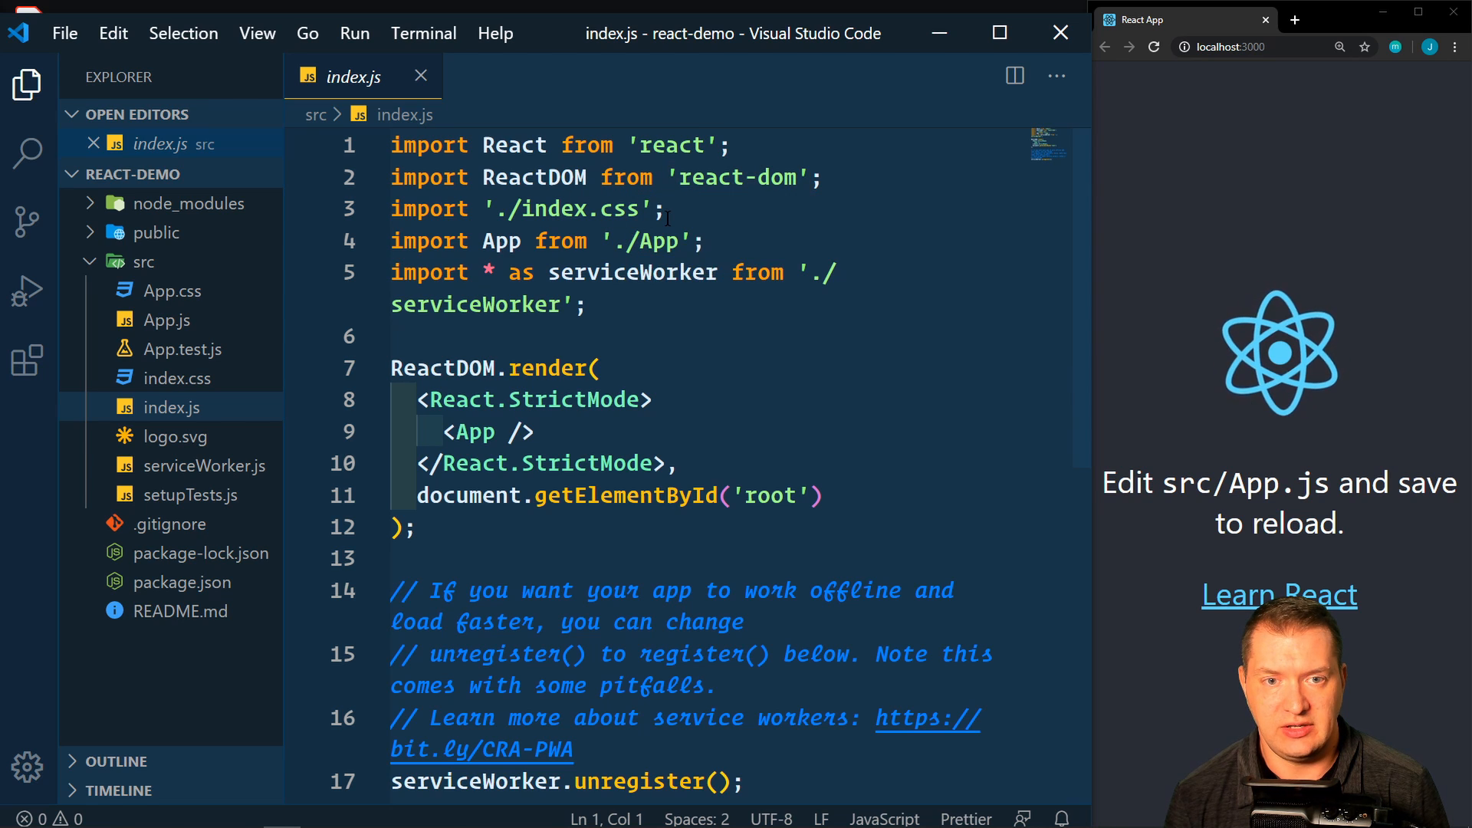
triple_click(548, 241)
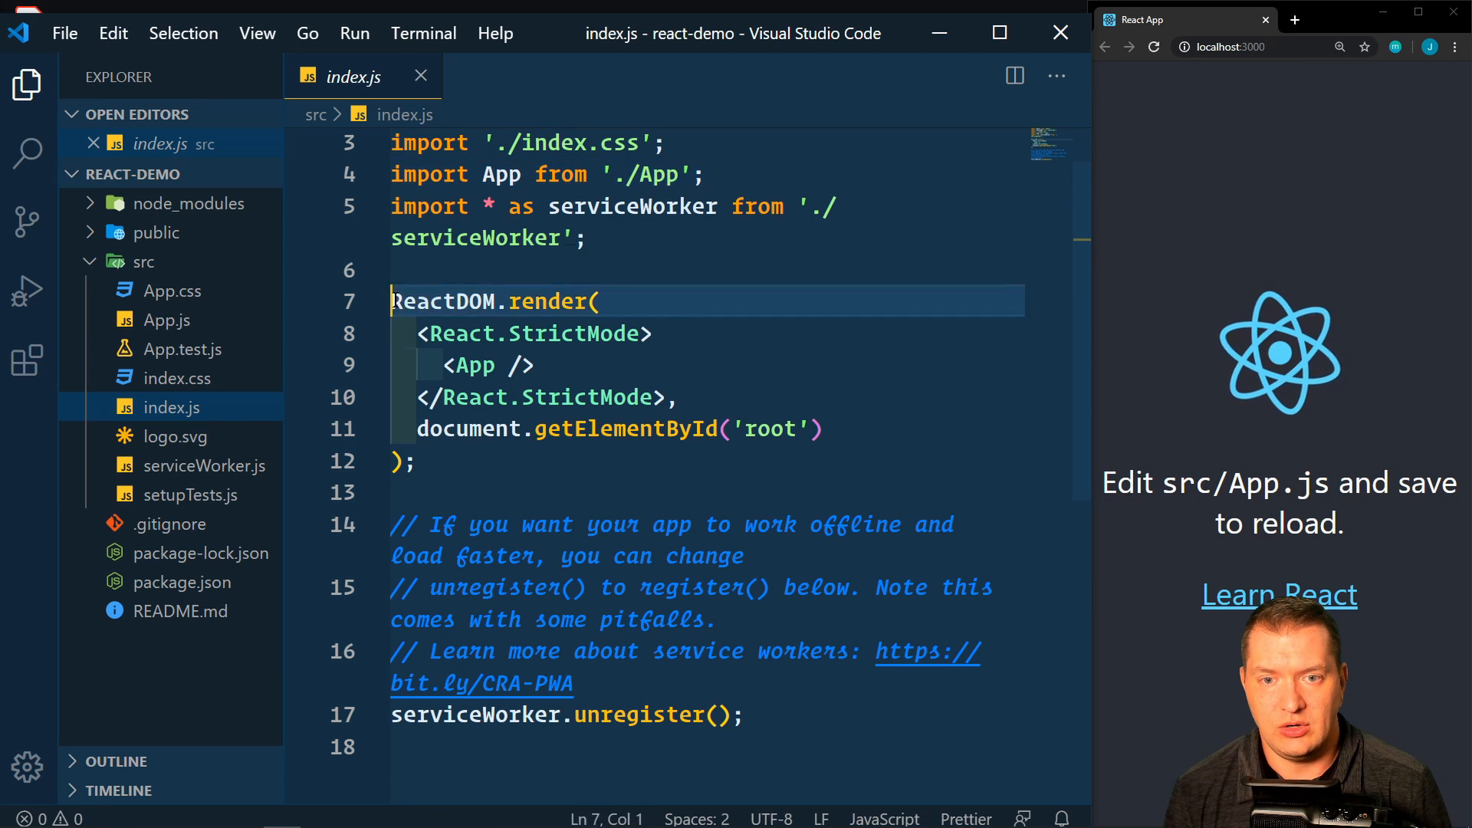
double_click(549, 301)
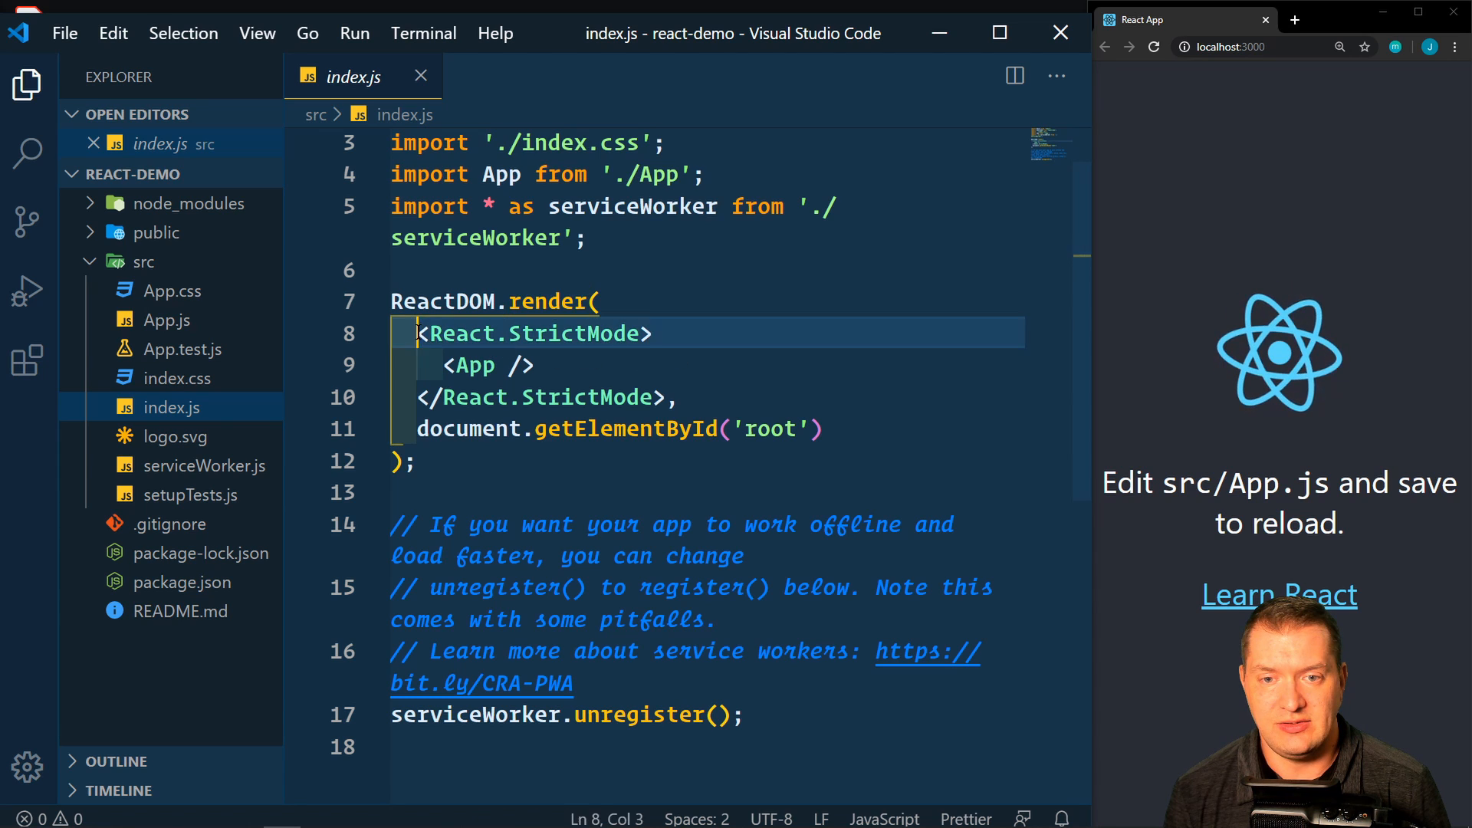
drag(420, 333, 669, 397)
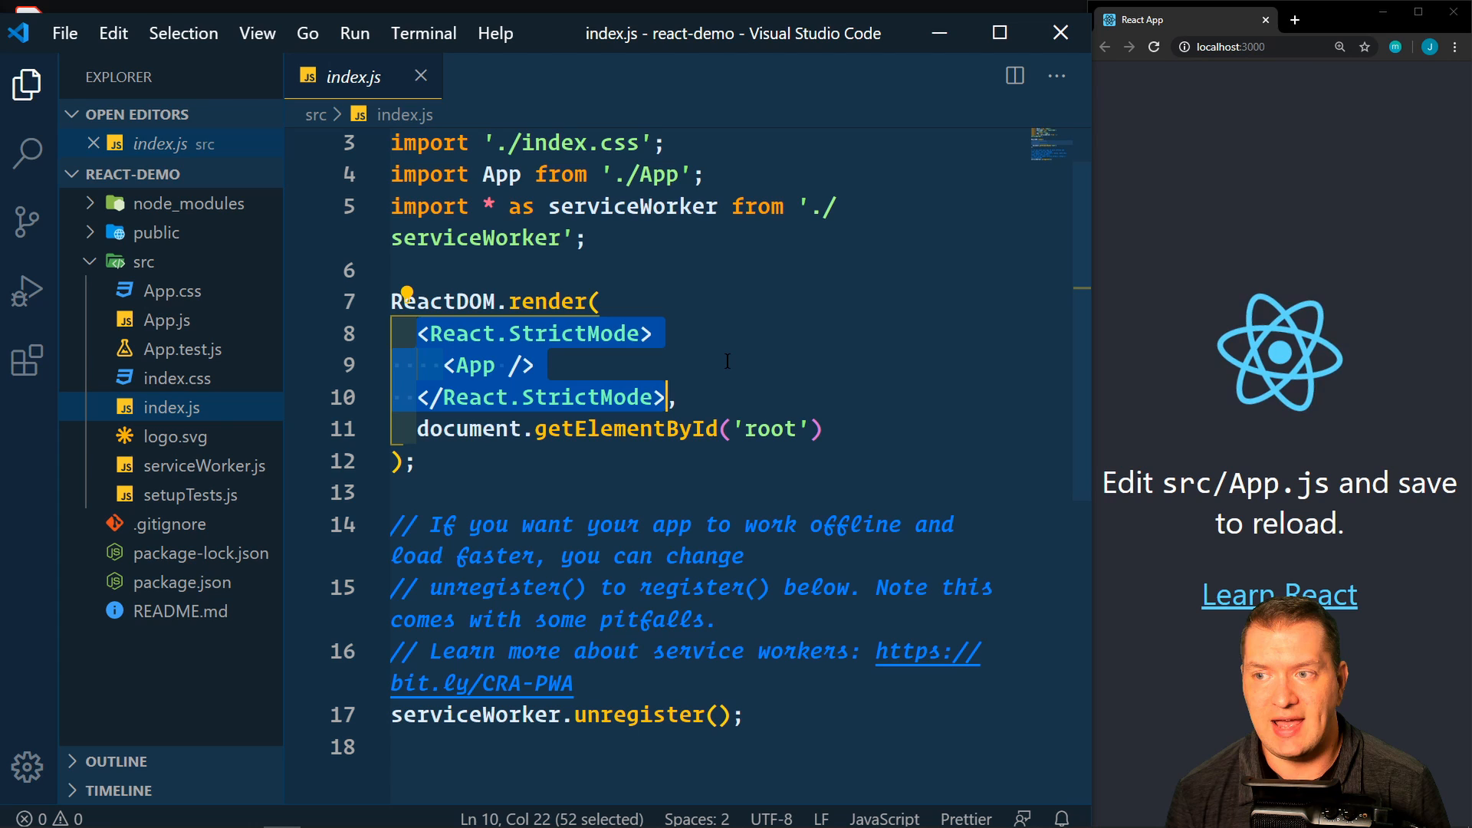
click(537, 365)
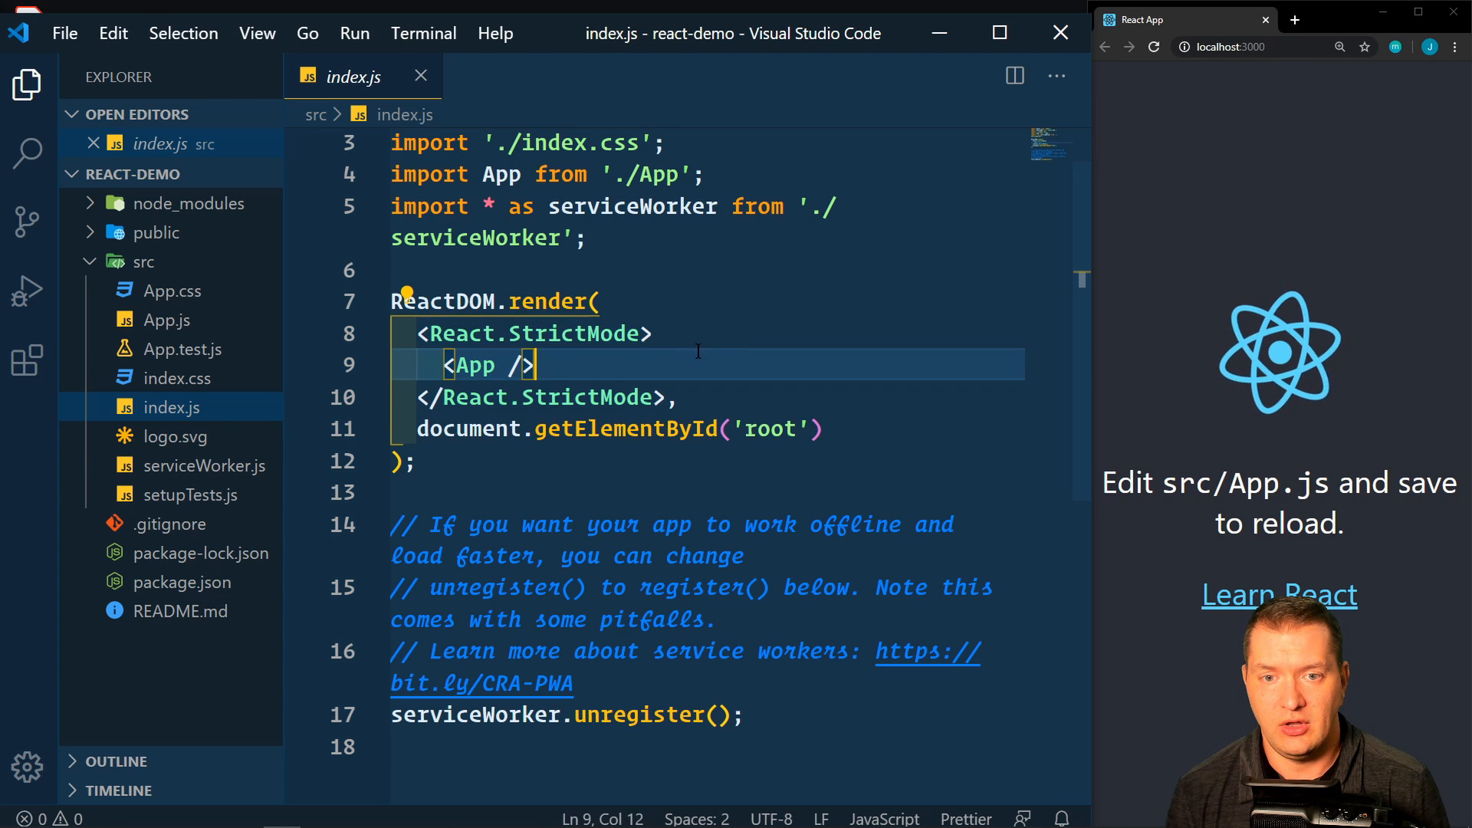
double_click(533, 333)
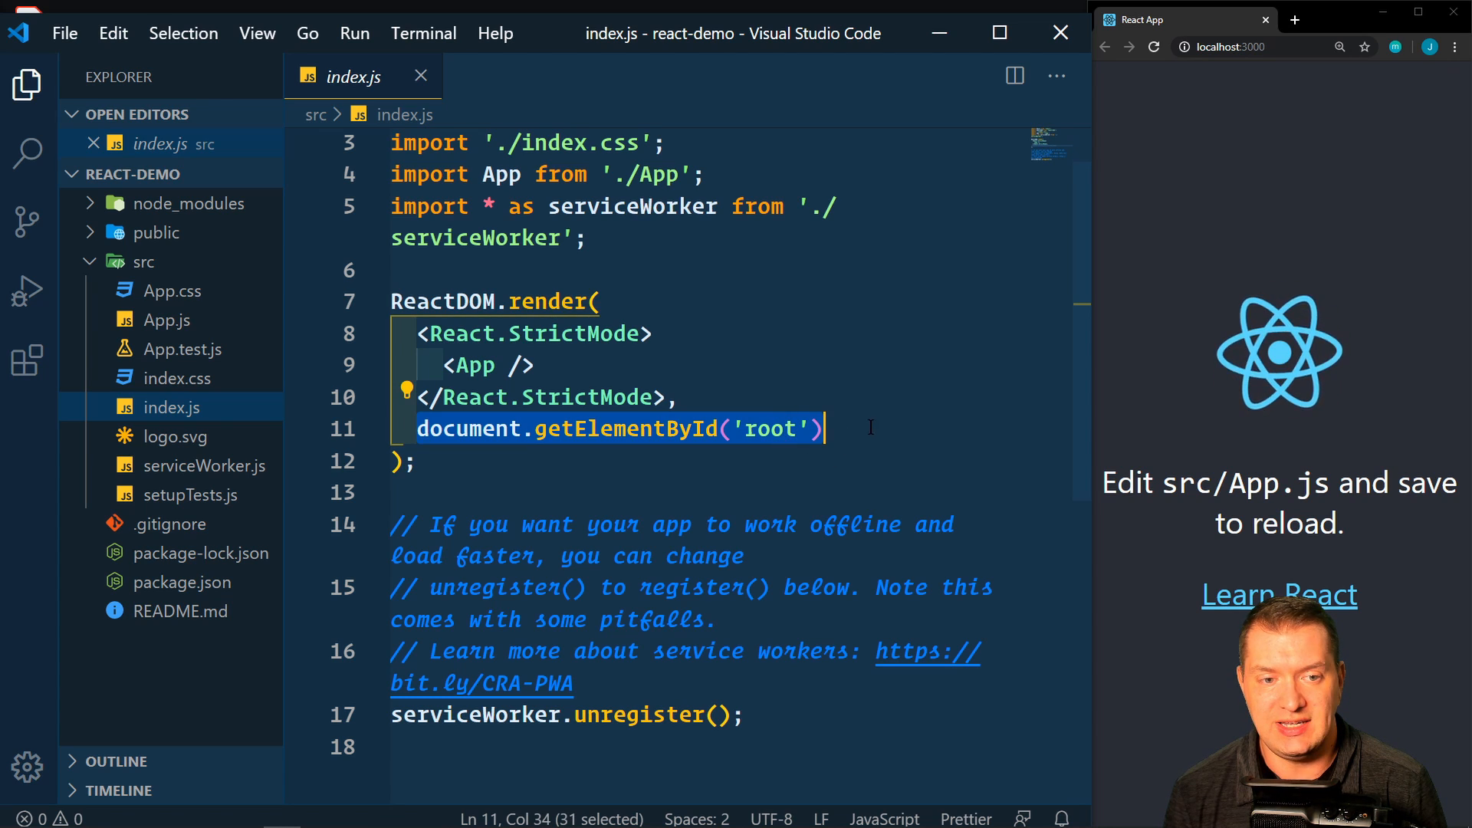
click(537, 365)
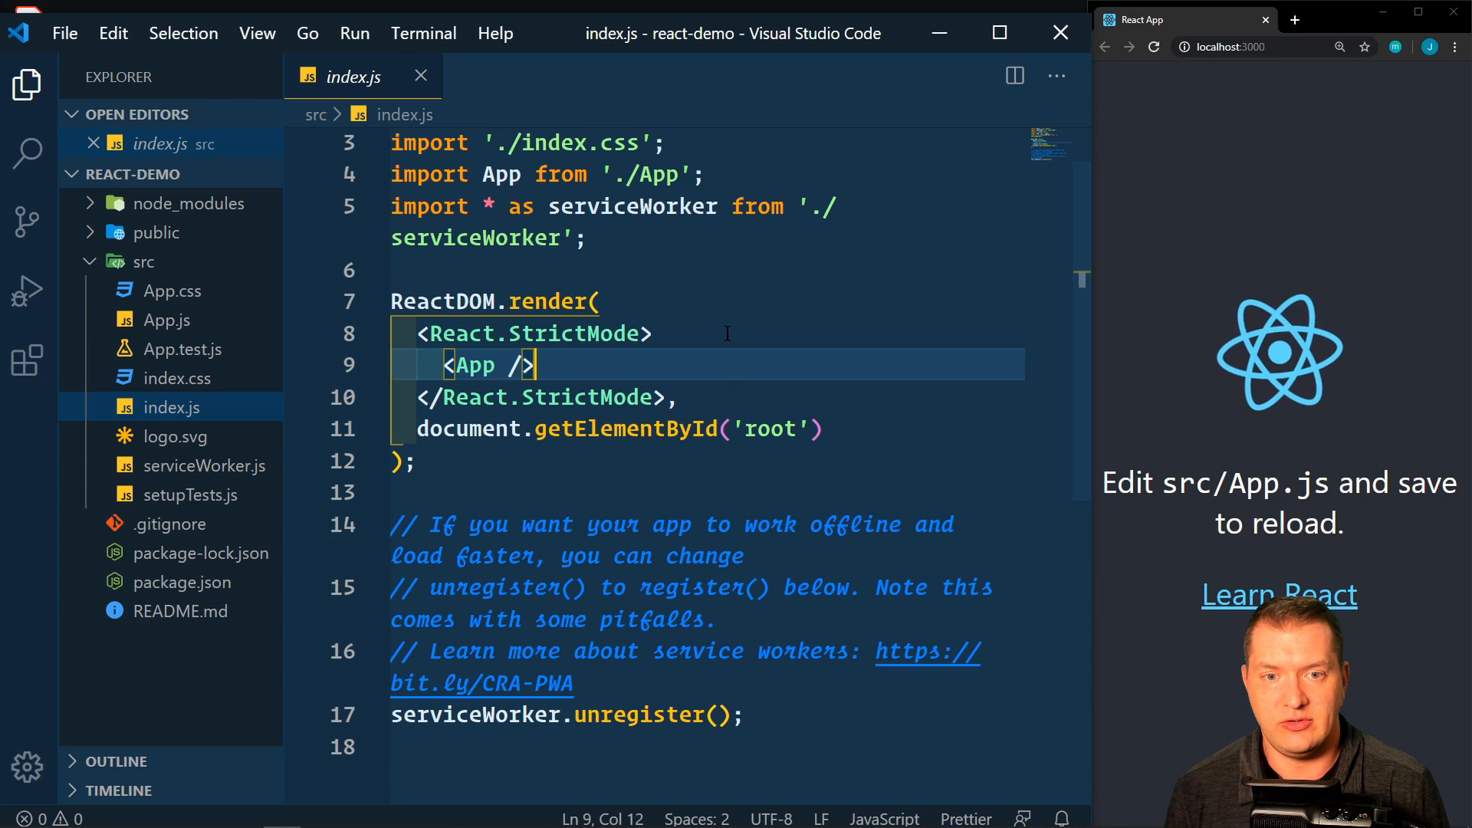
double_click(574, 333)
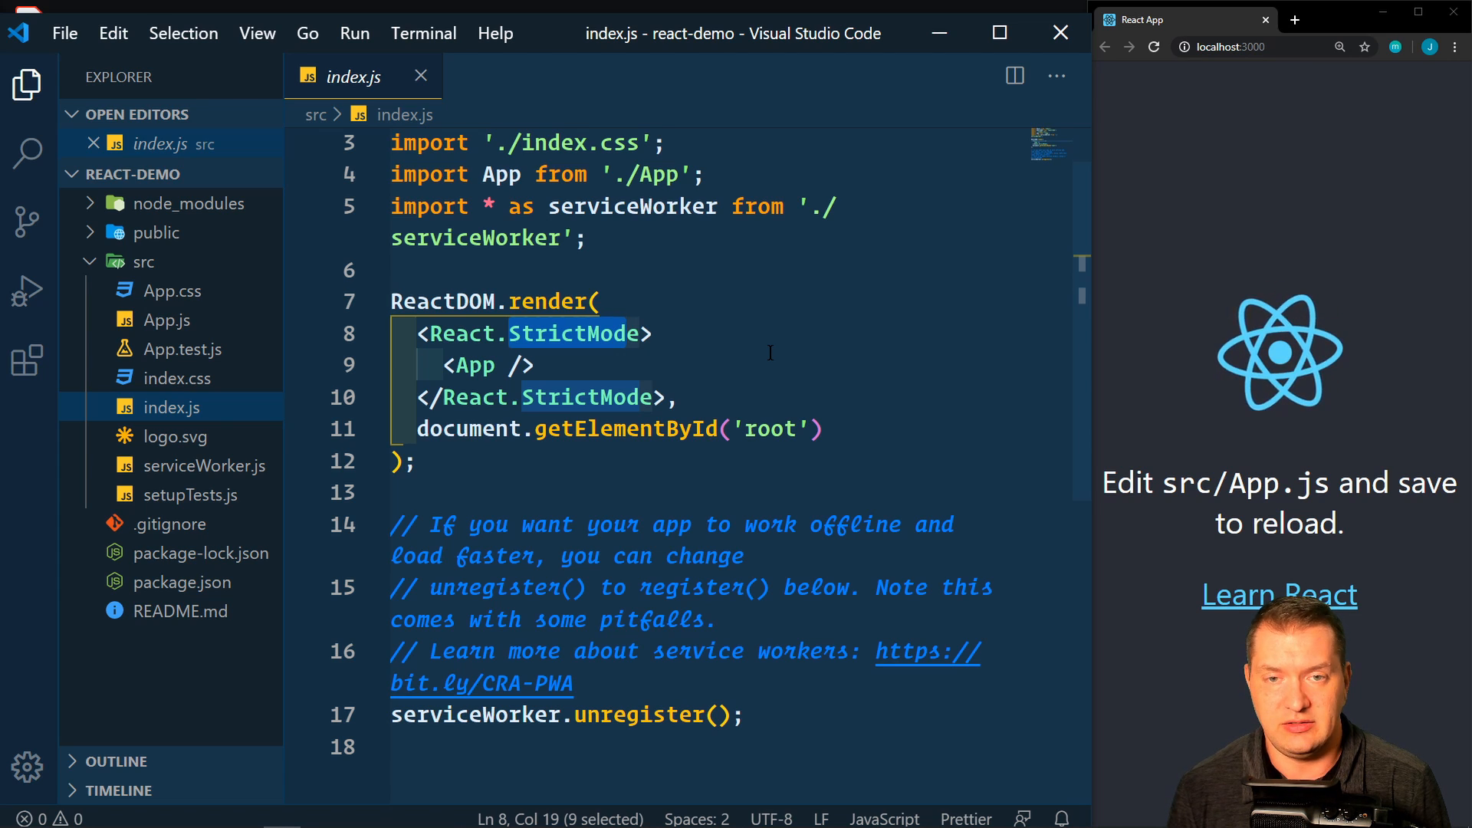
click(548, 365)
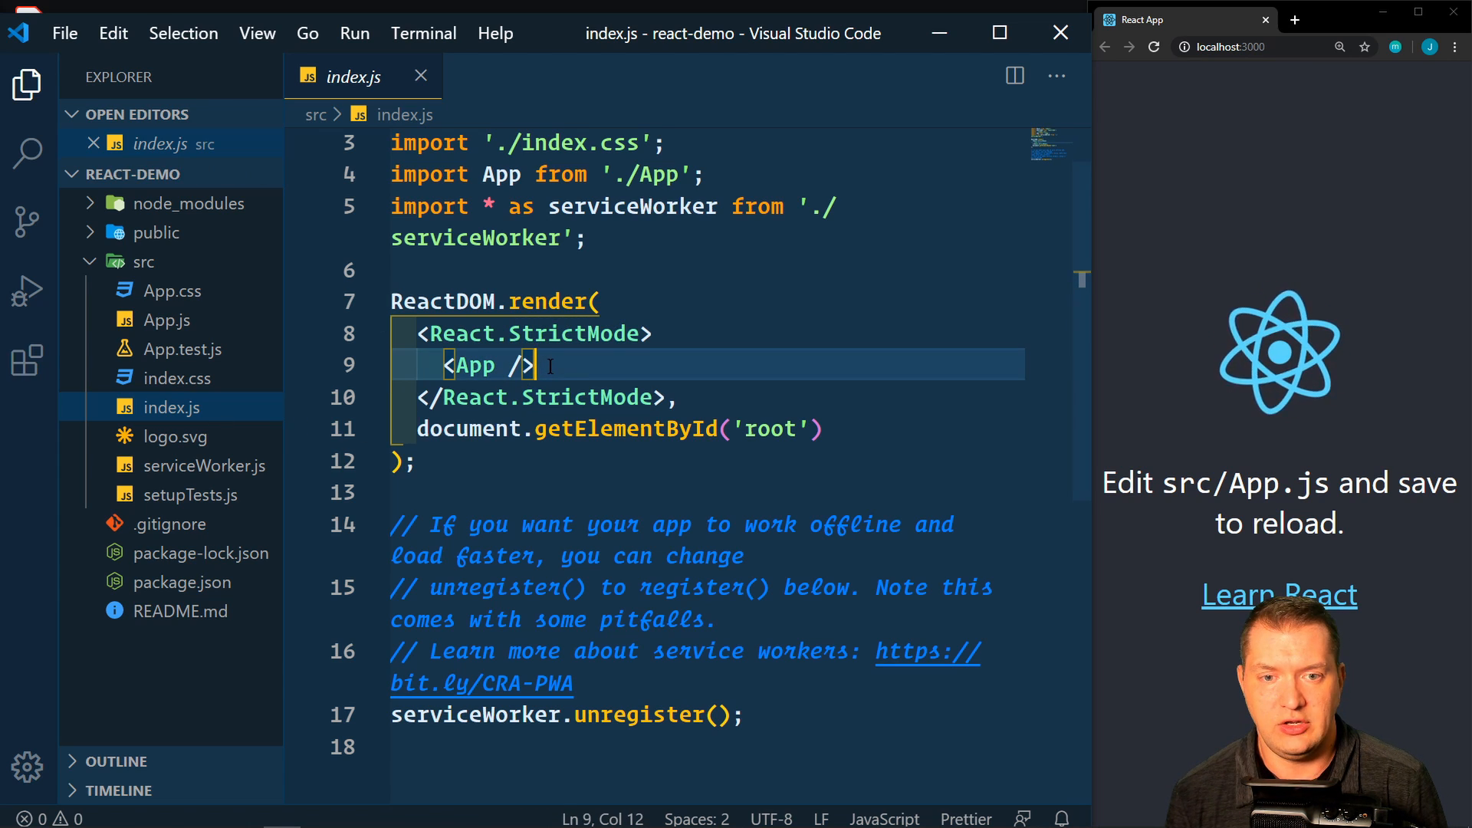
mouse_move(472, 365)
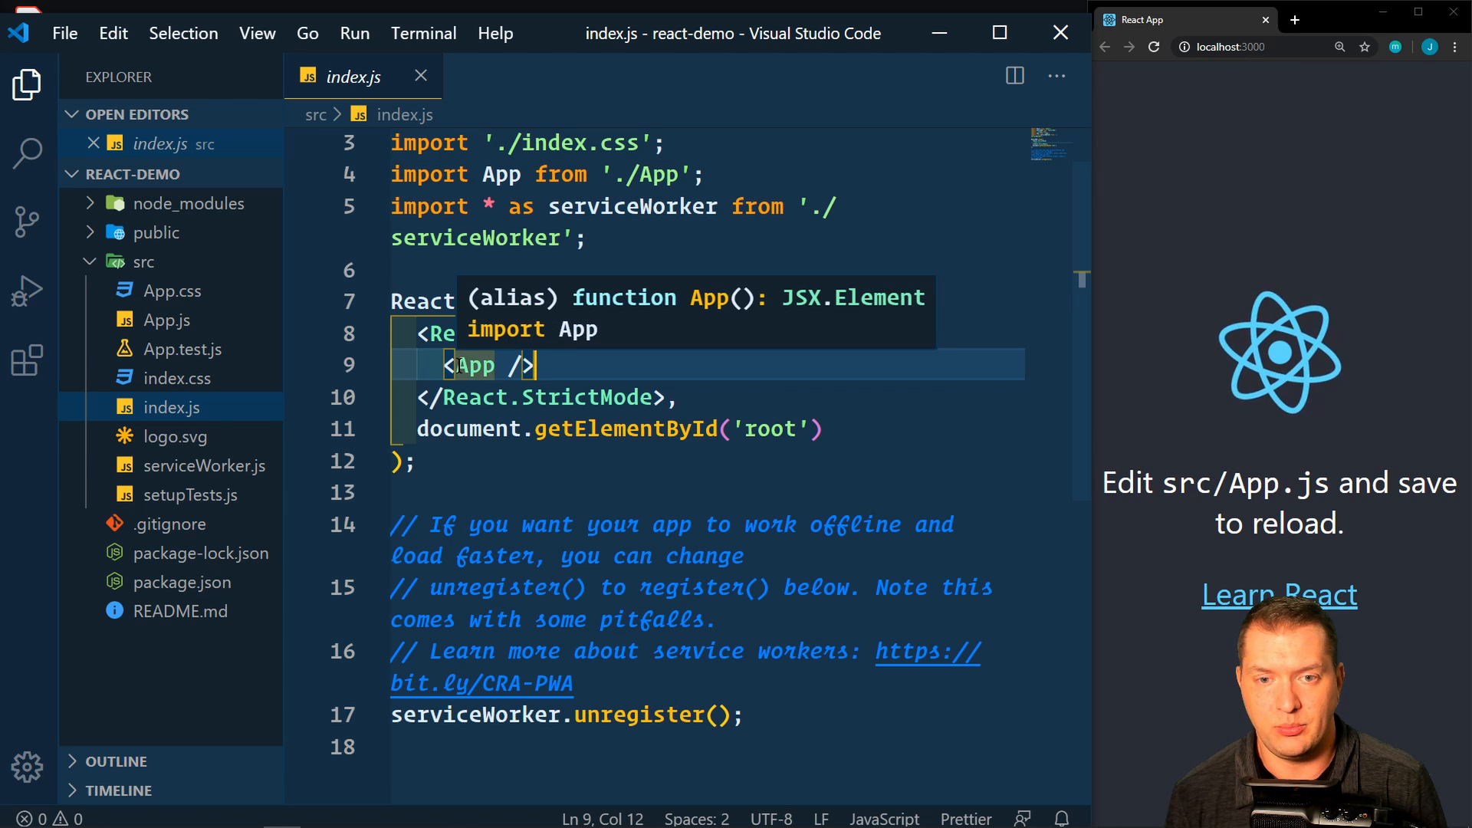
double_click(474, 365)
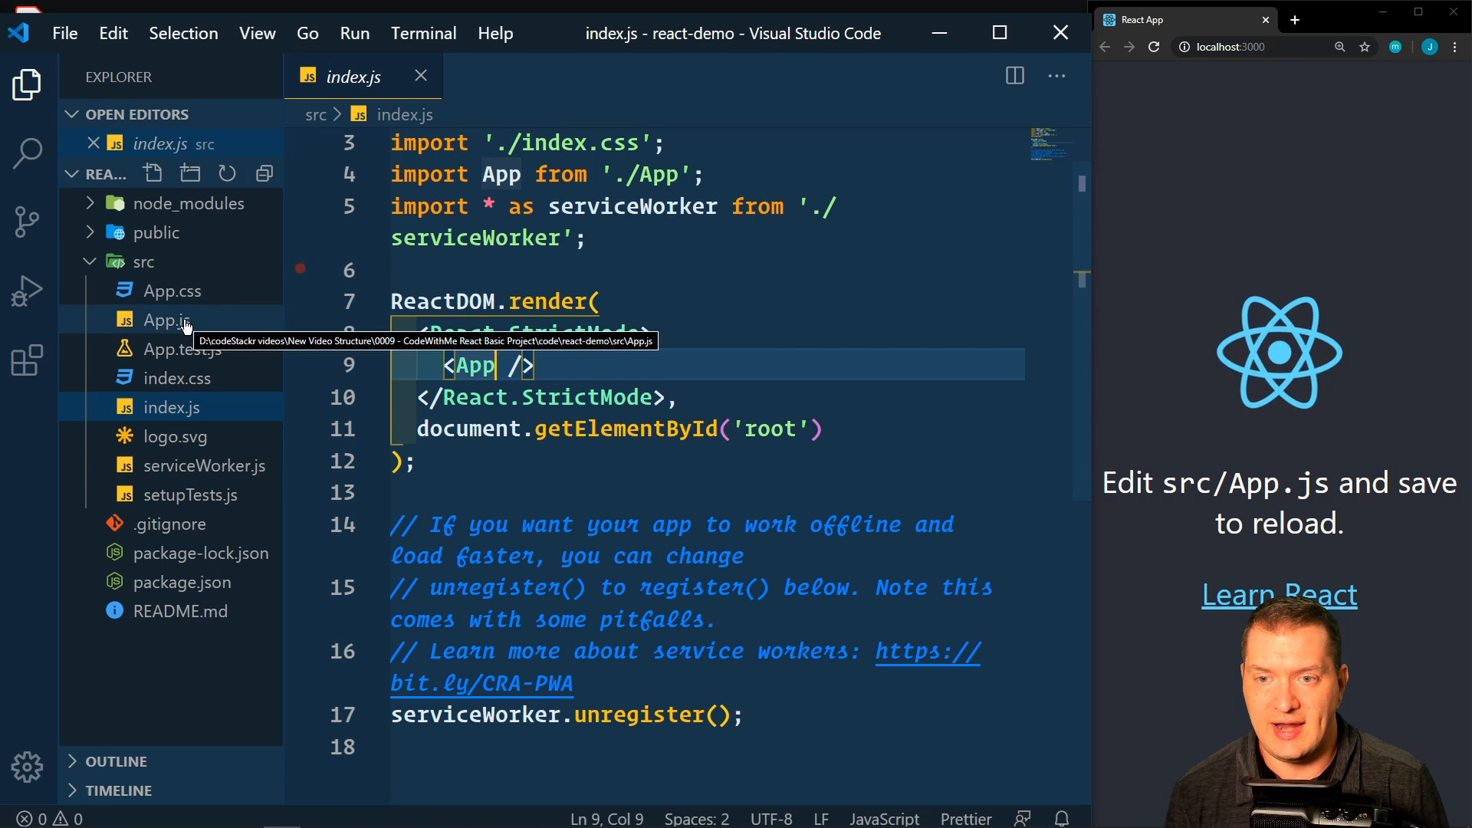
Add <p>This is a paragraph.</p> on a new line below </header> in App.js
click(166, 321)
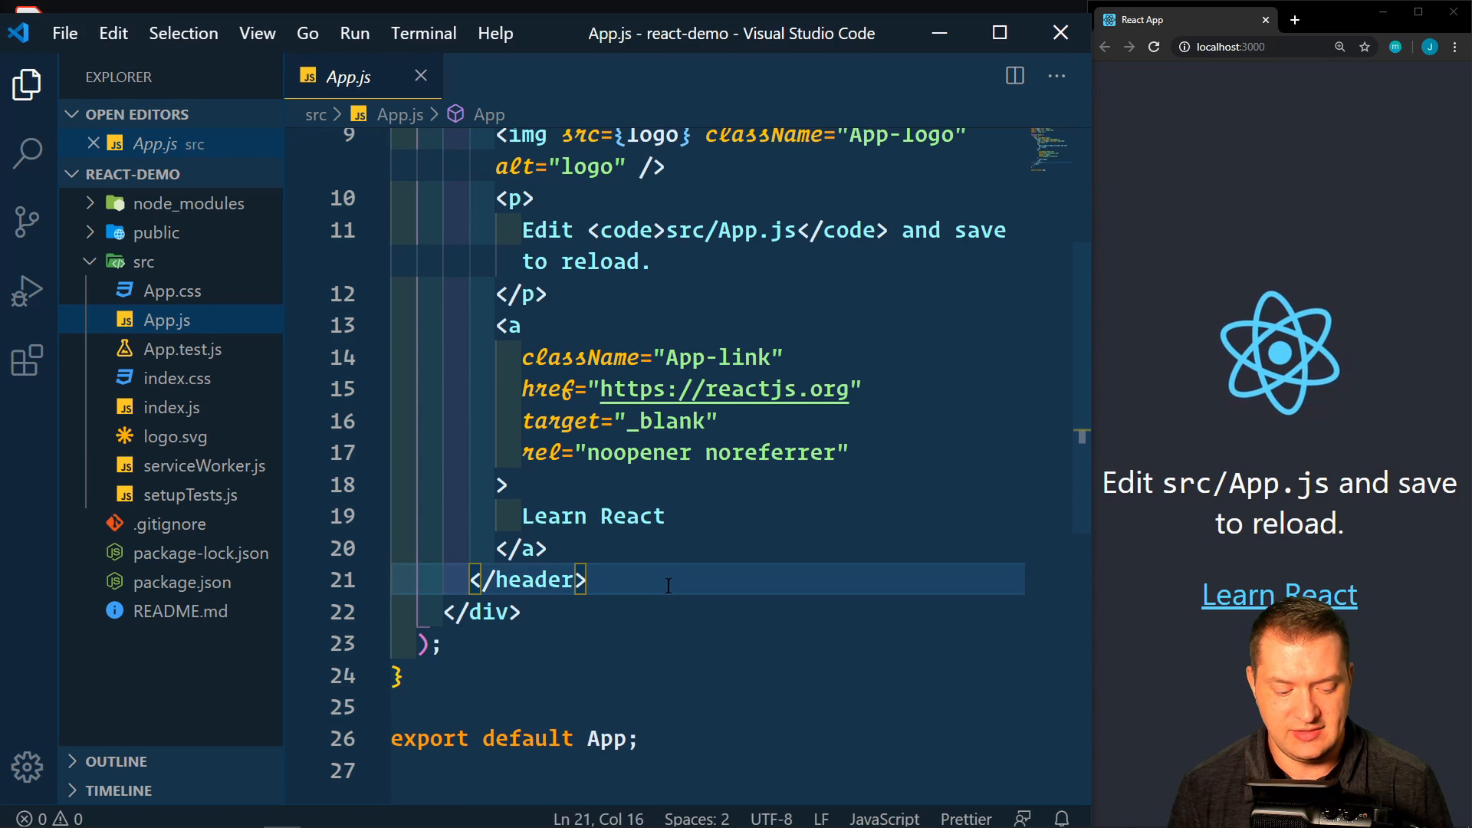
key(Enter)
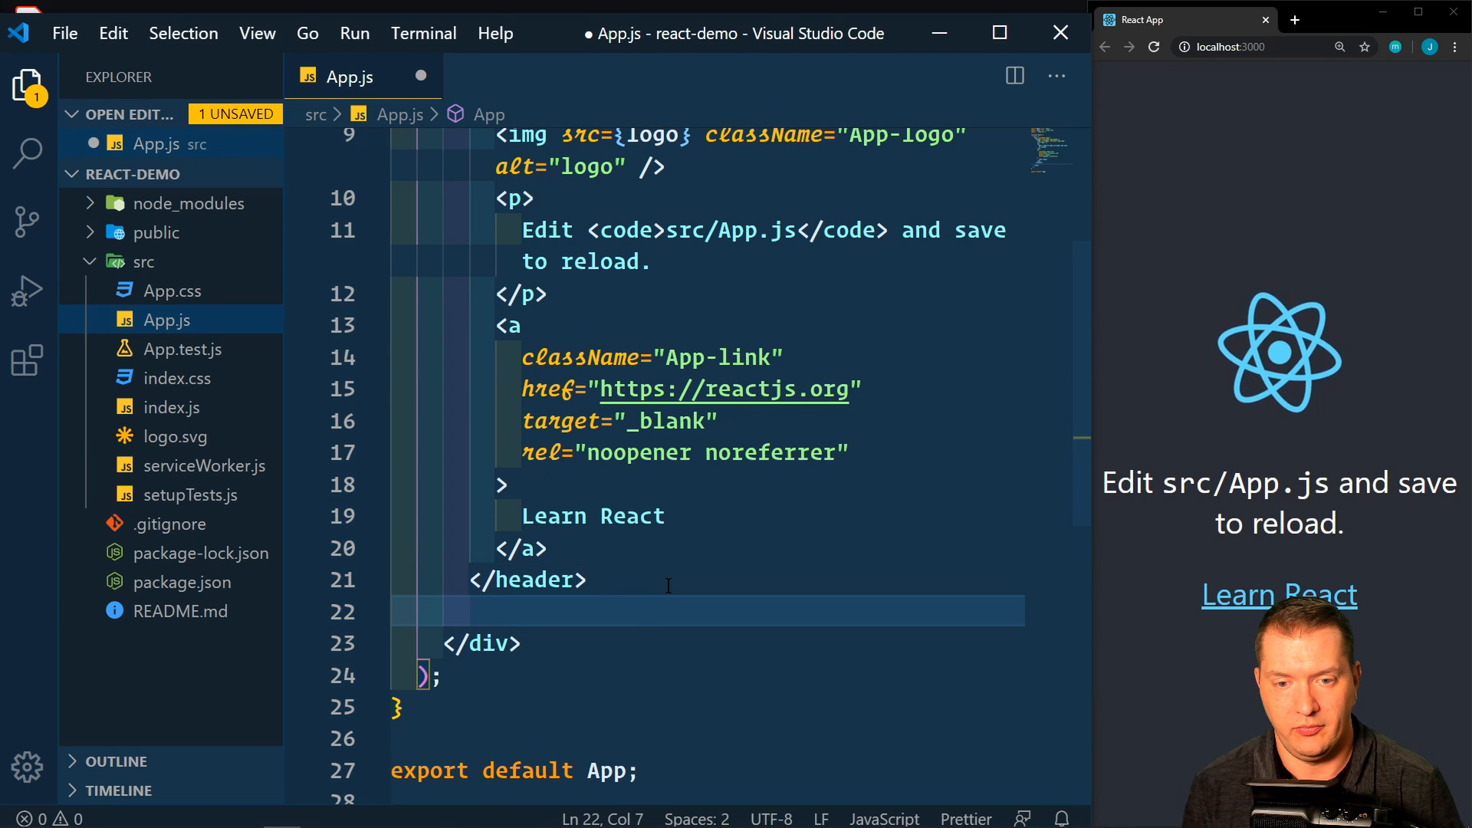
text(<p></p>)
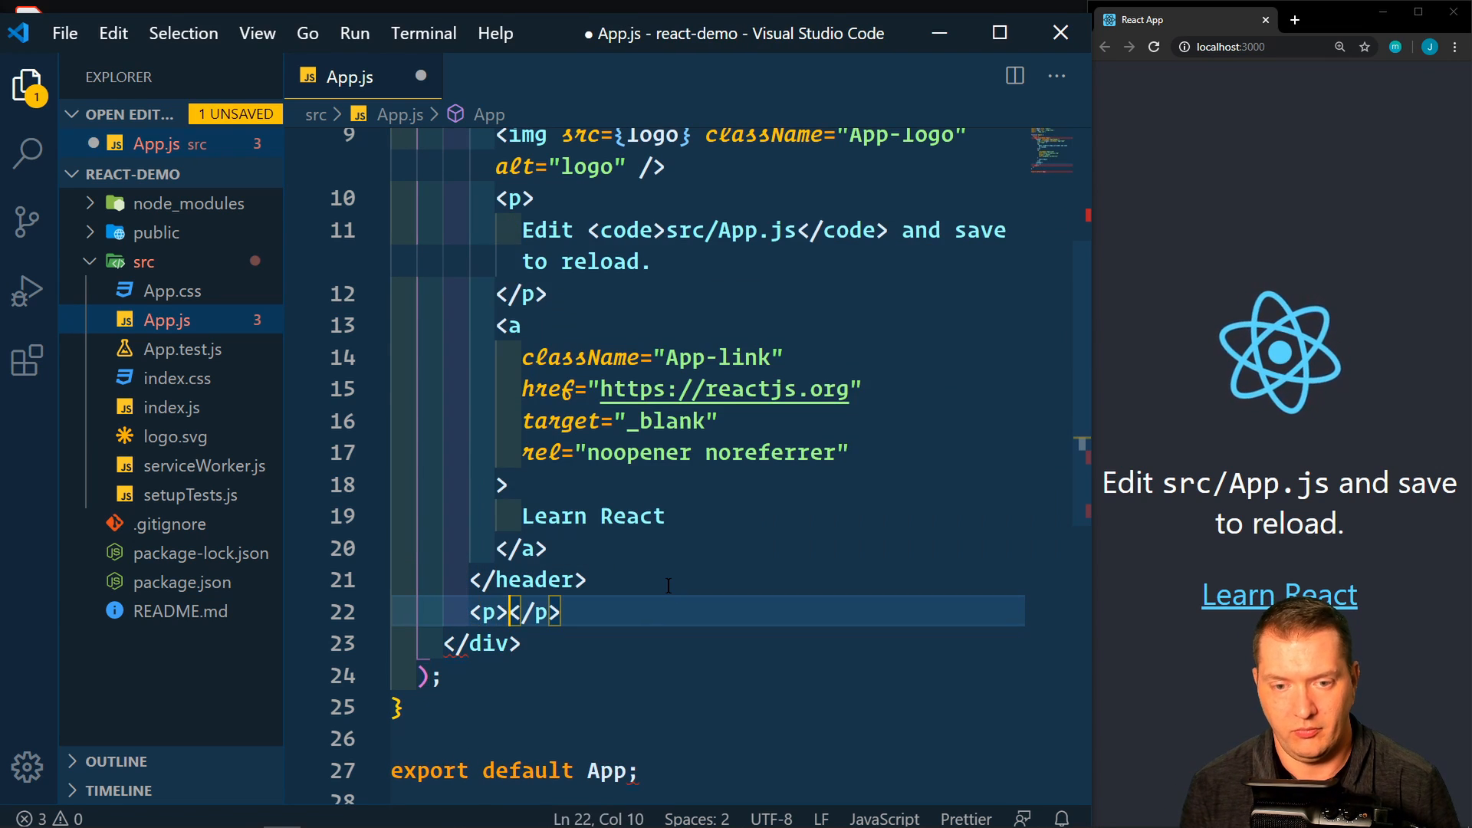
text(This is a par)
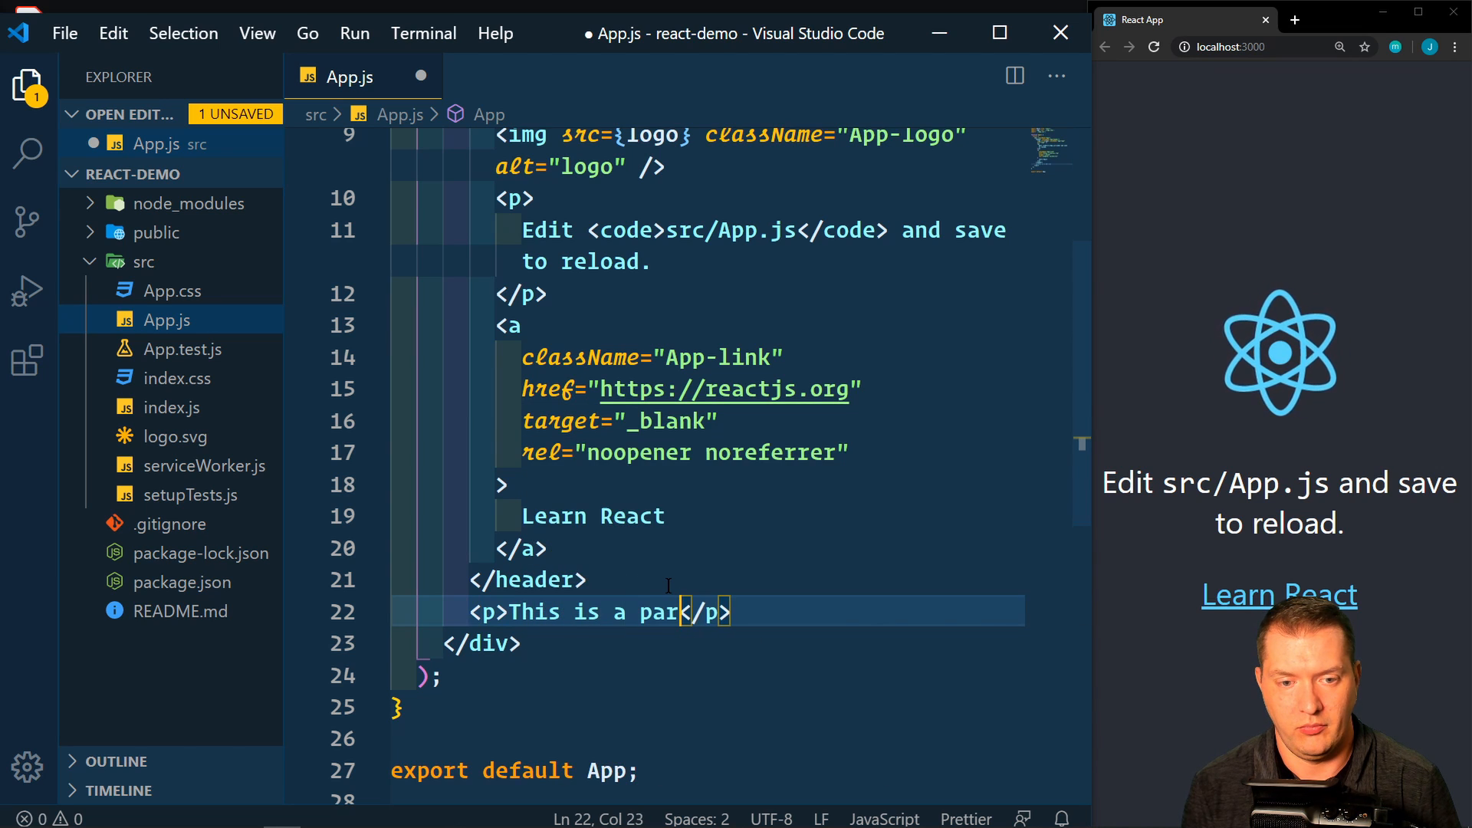
text(agraph)
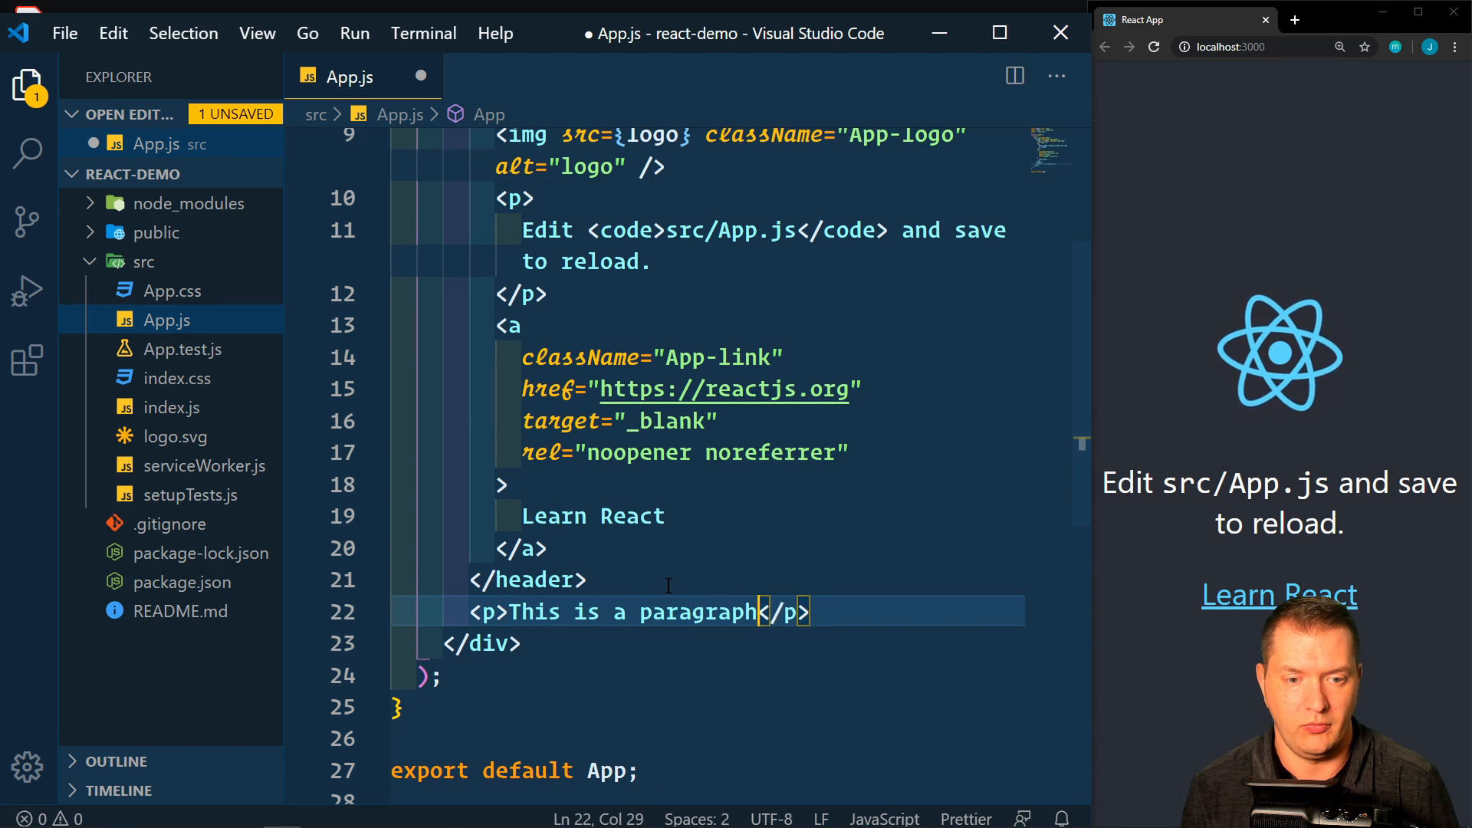
text(.)
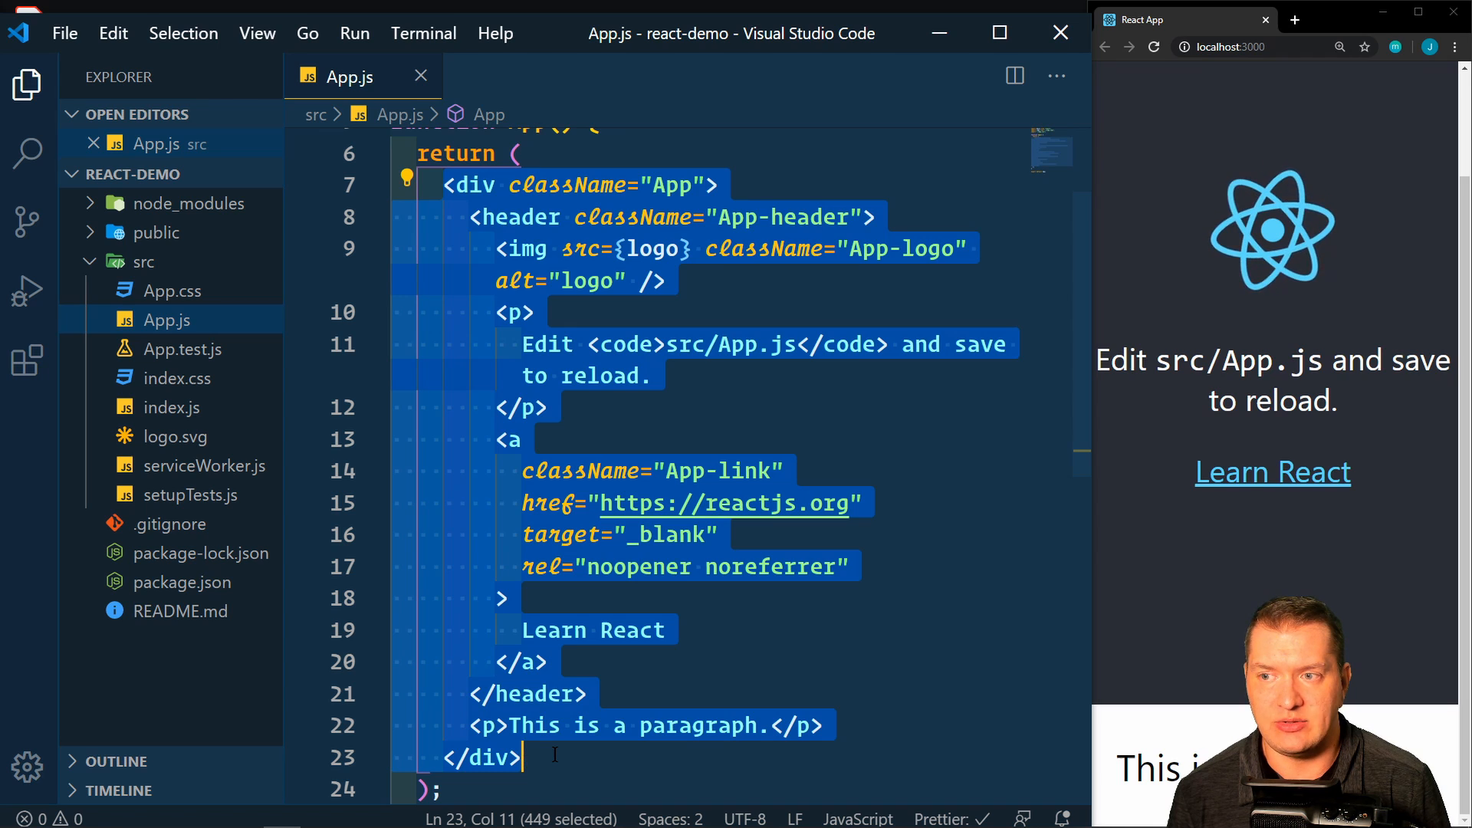
Move the paragraph line after the closing </div> and save to reveal the adjacent-elements error
click(583, 725)
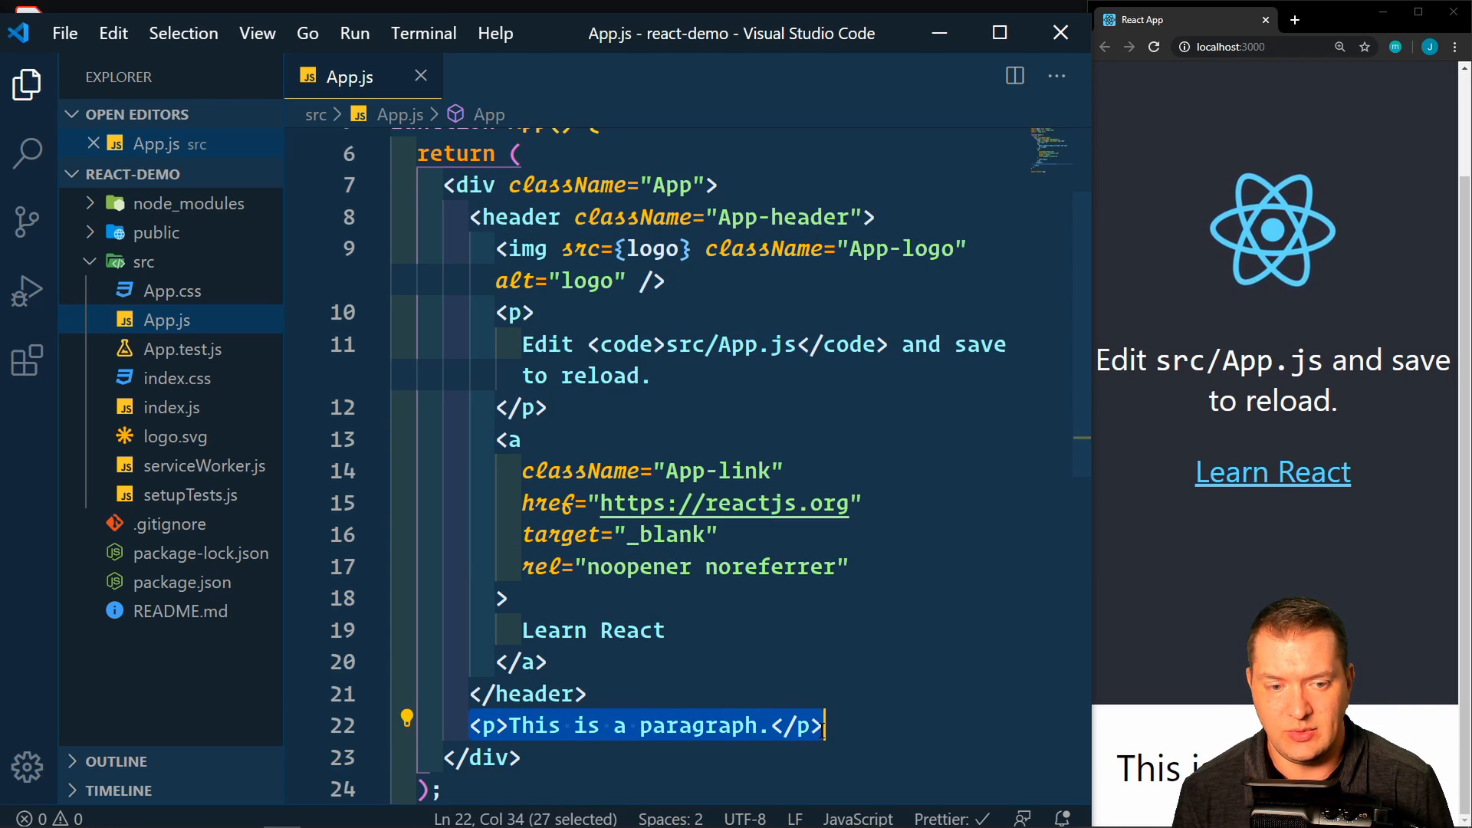
key(Delete)
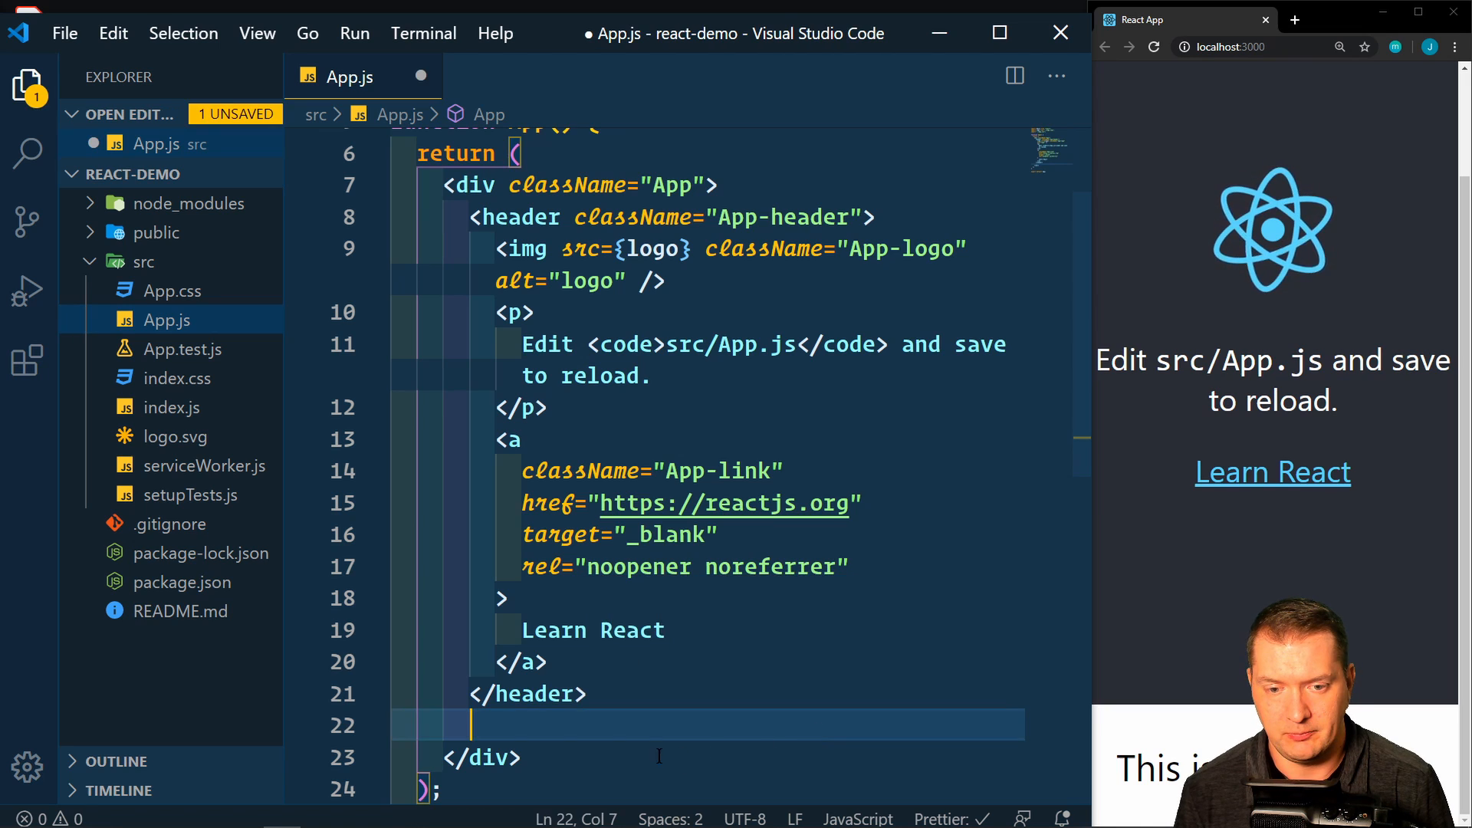
text(<p>This is a paragraph.</p>)
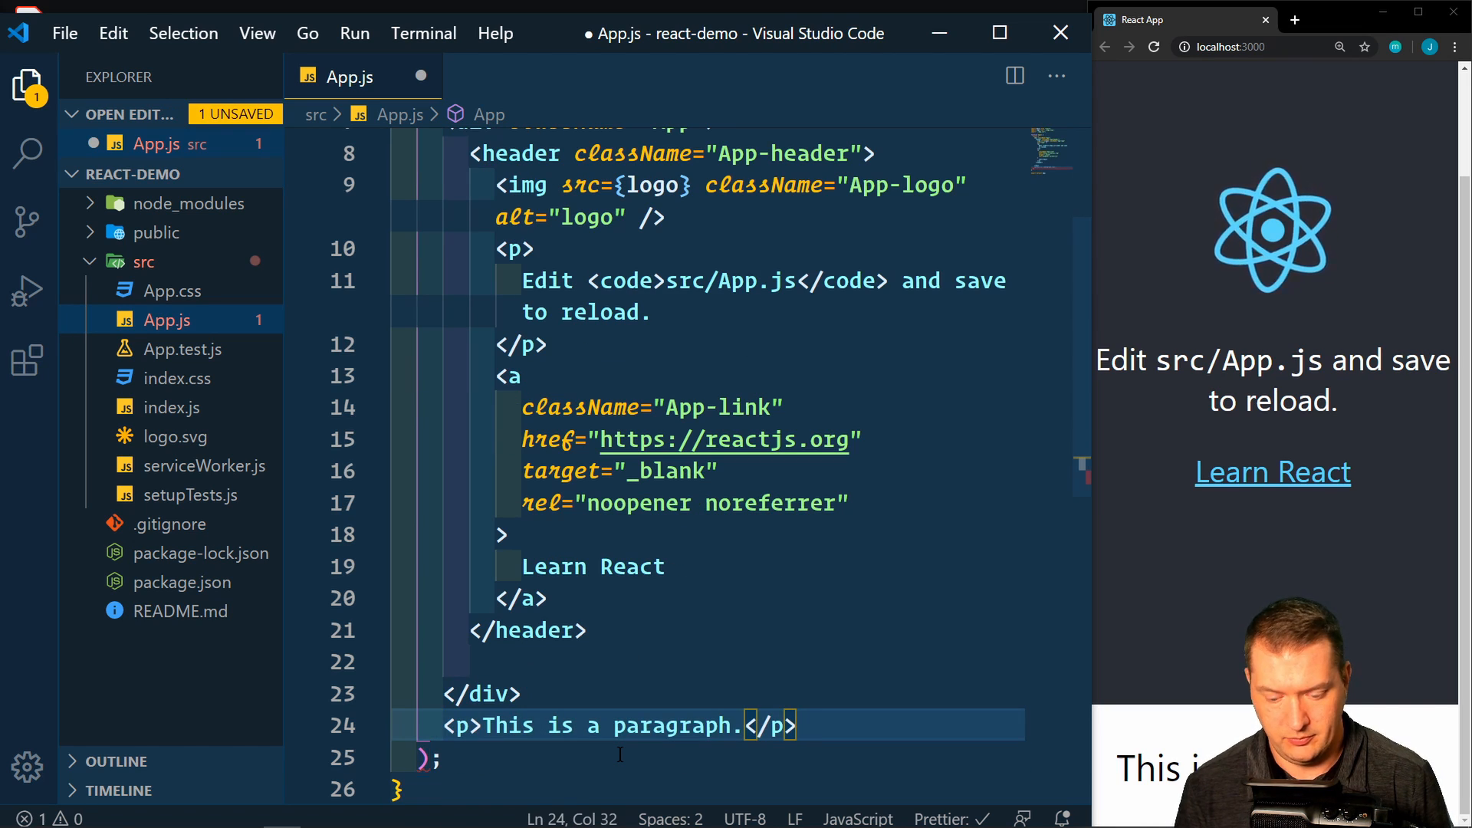
key(ctrl+s)
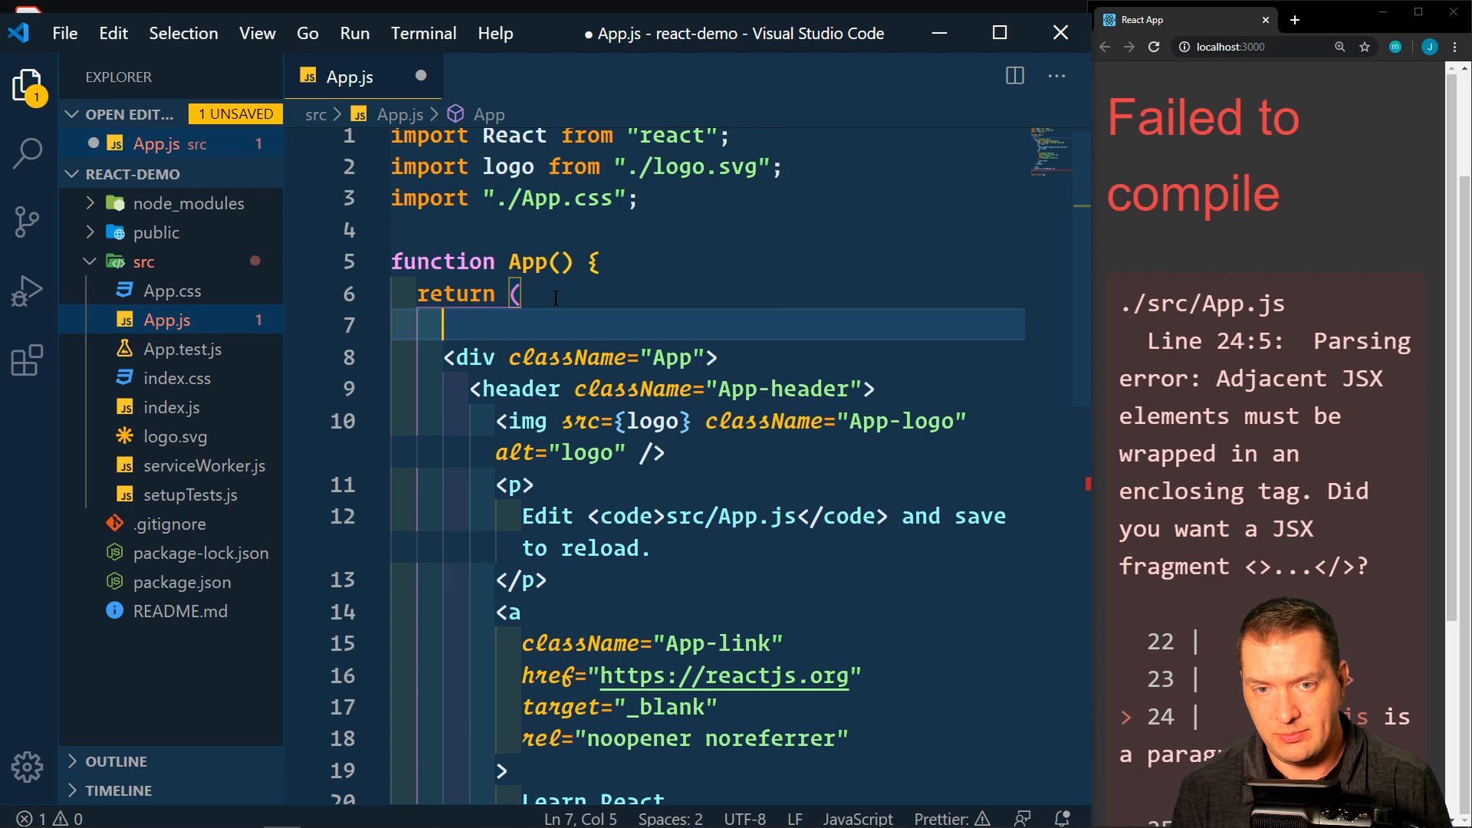
Begin a JSX fragment with <> after return ( and start its closing </ tag
text(<>)
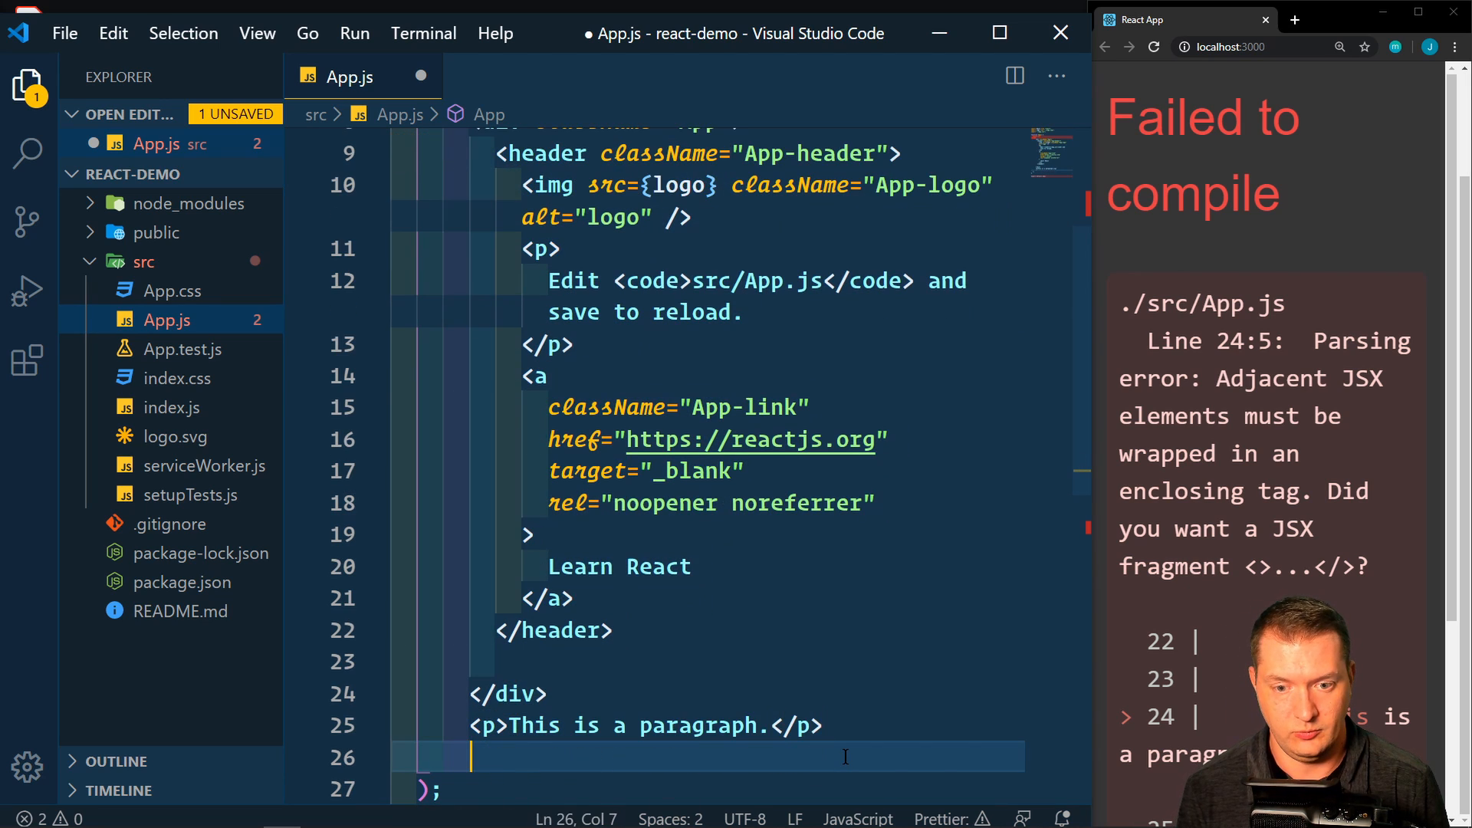
key(Backspace)
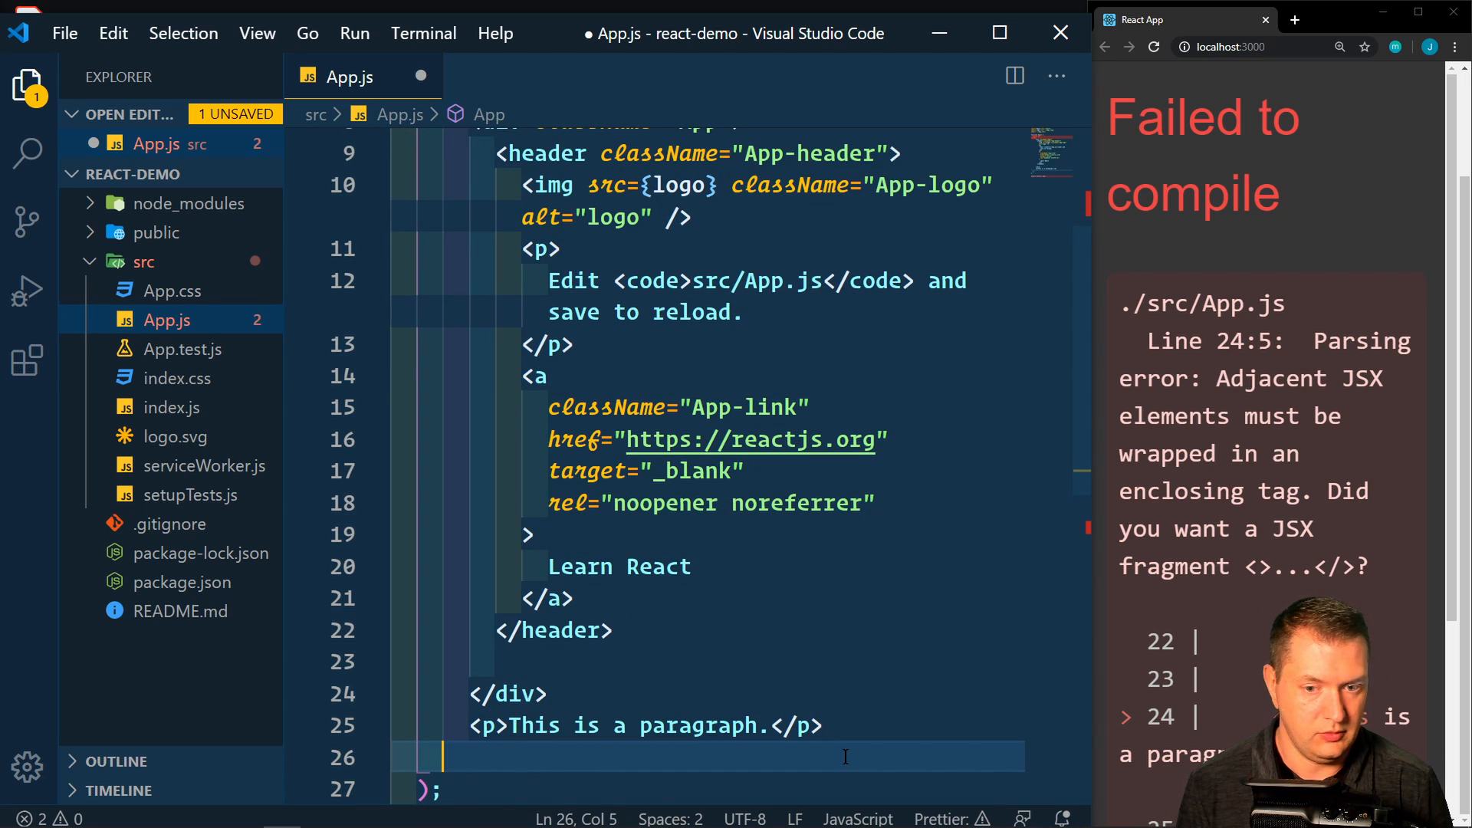
text(</>)
text(<>)
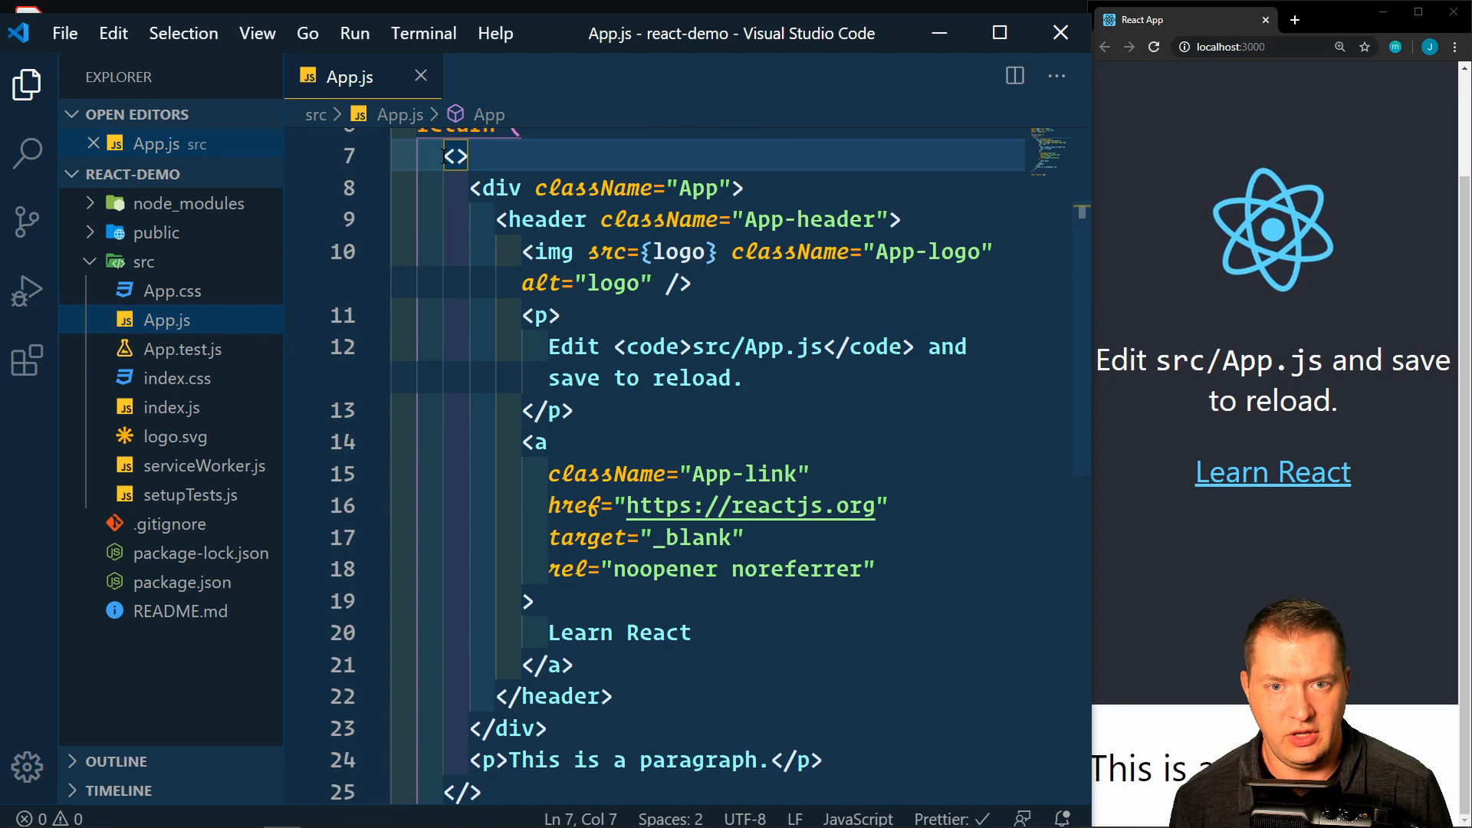
Select the whole fragment block to show it wraps the div and the paragraph
drag(455, 157, 549, 631)
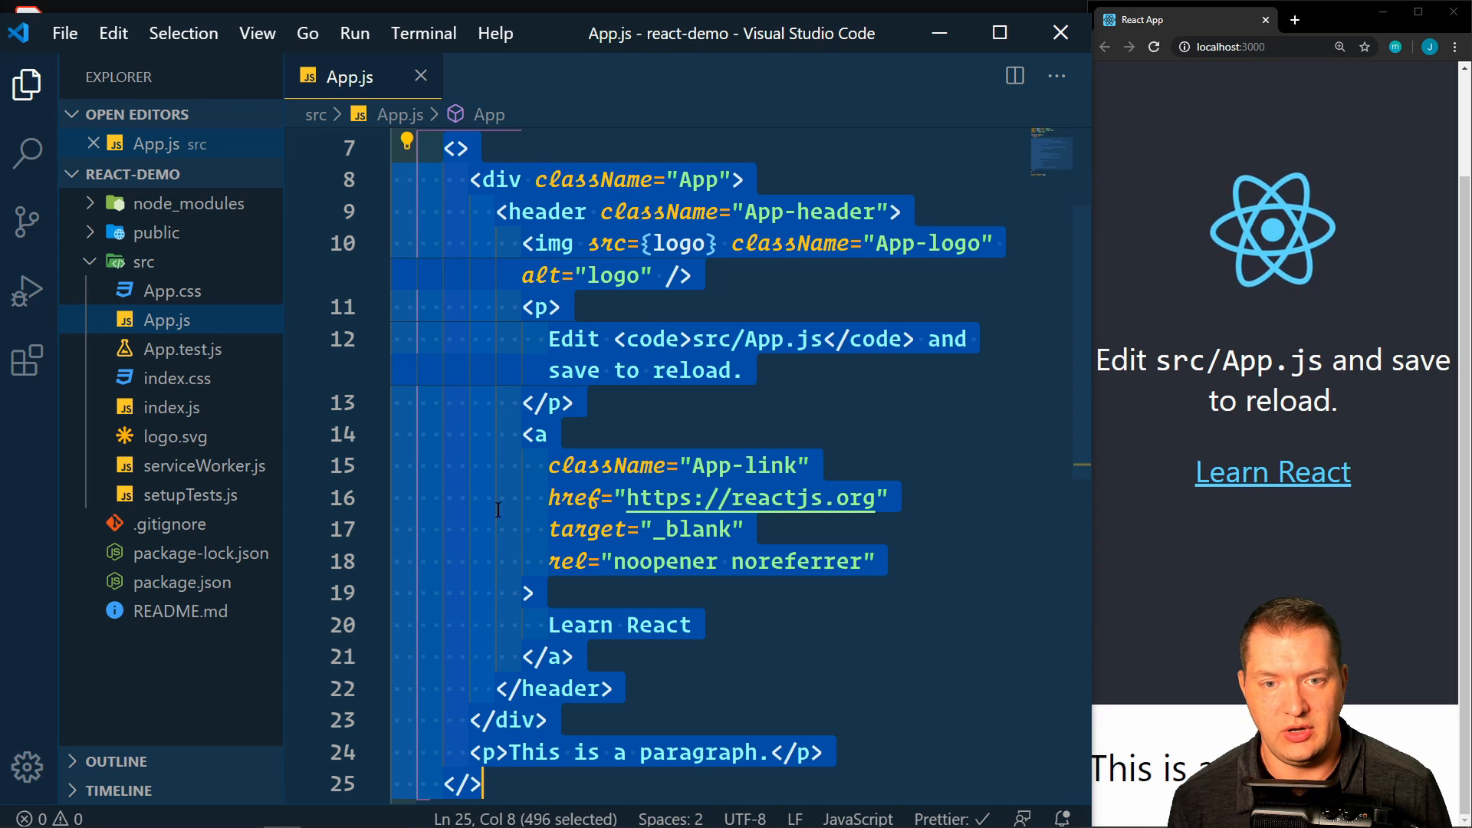
mouse_move(1085, 382)
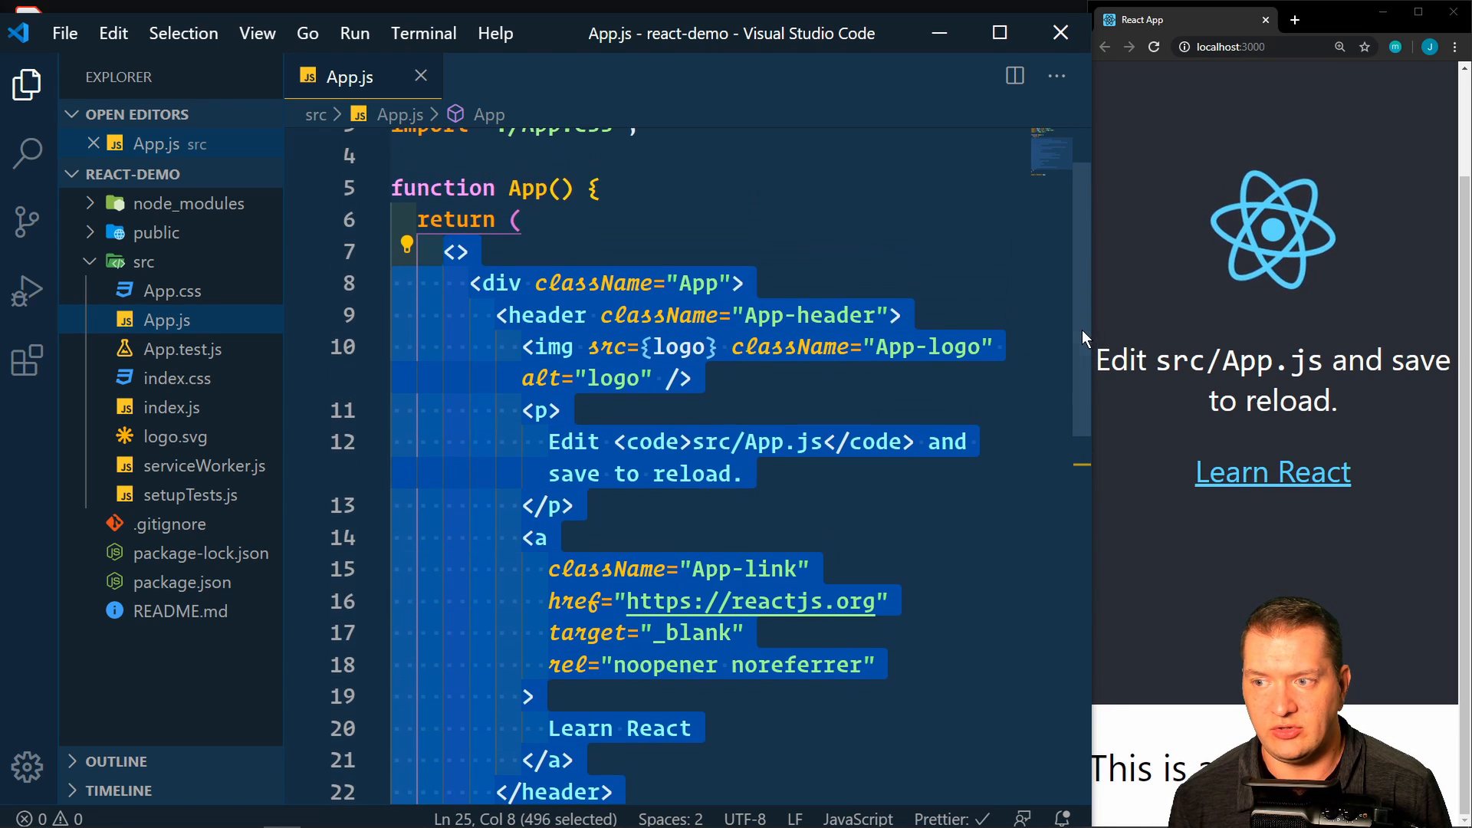
click(523, 219)
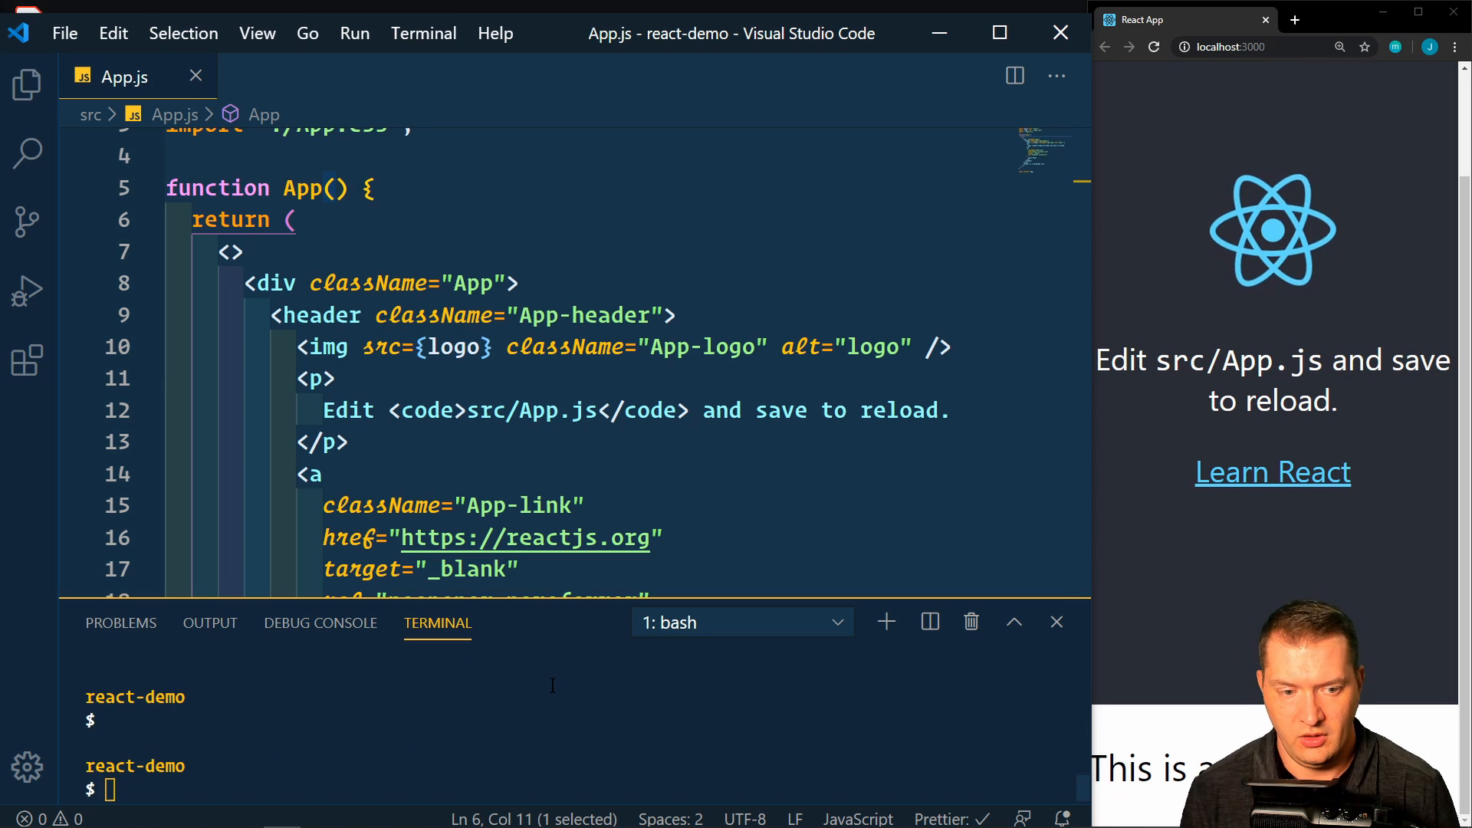
Run npm run build, then reveal the new build folder with index.html and static assets in the Explorer
text(npm)
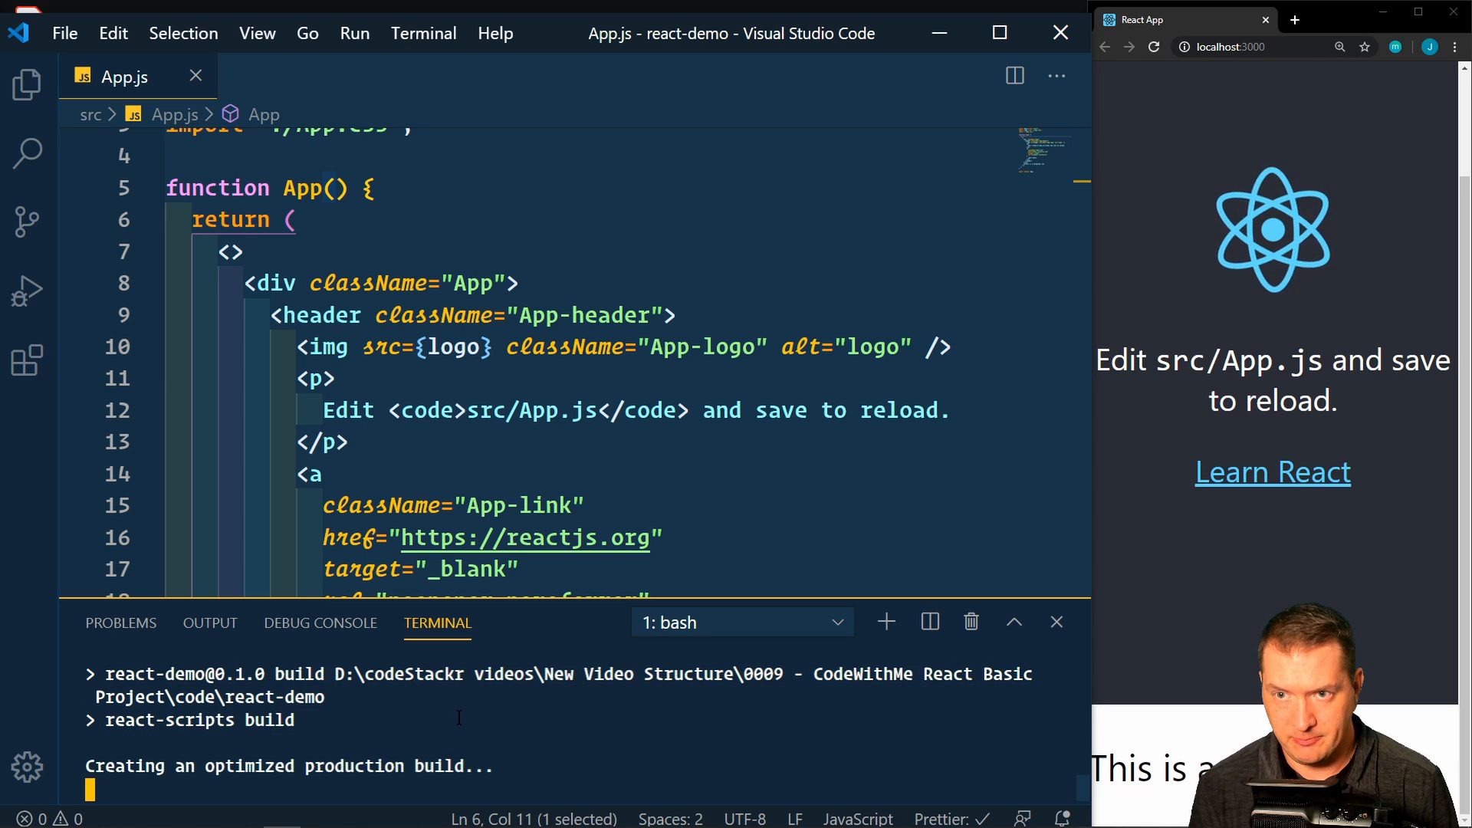
click(26, 85)
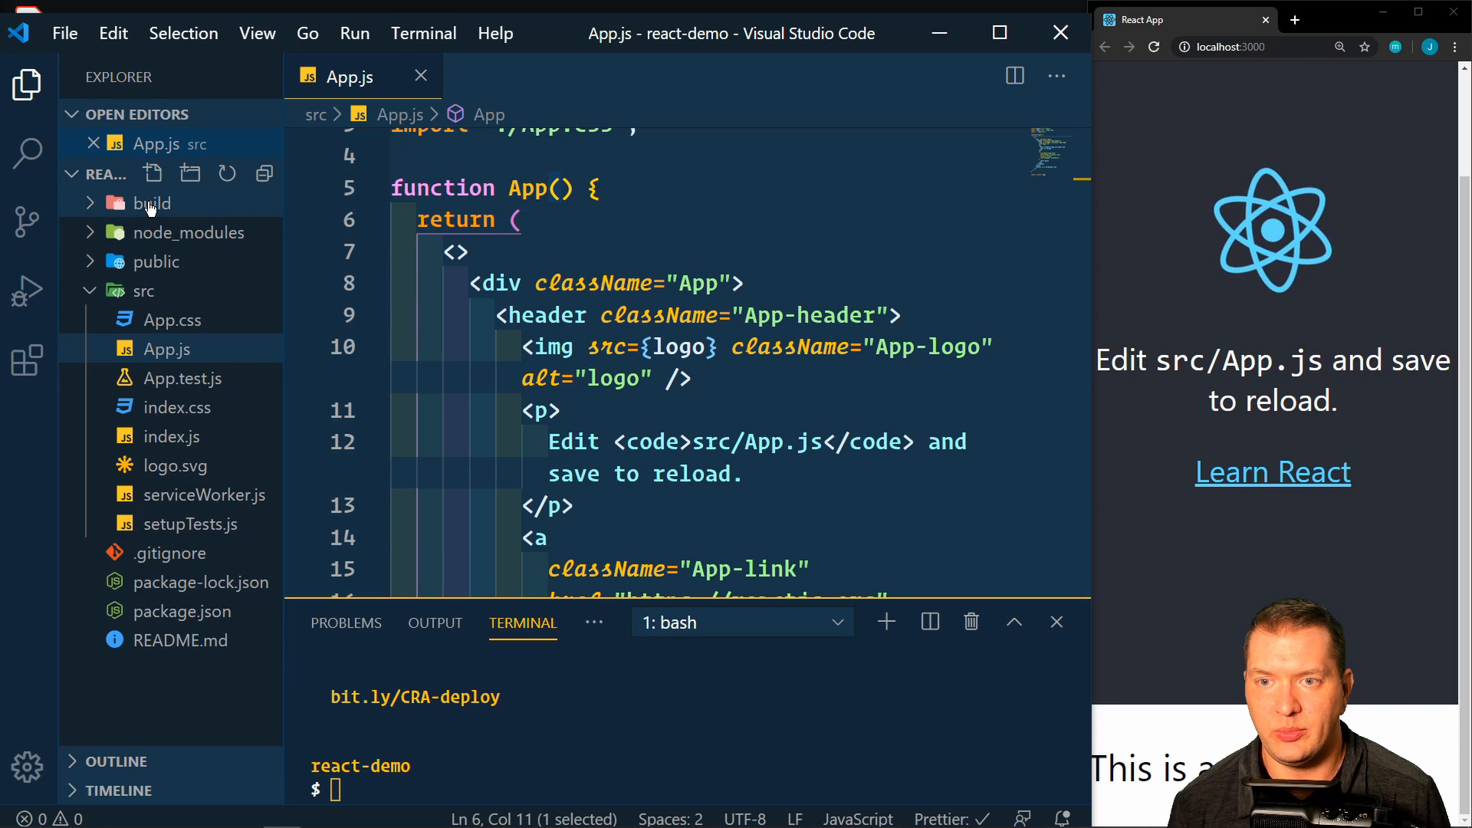
click(152, 203)
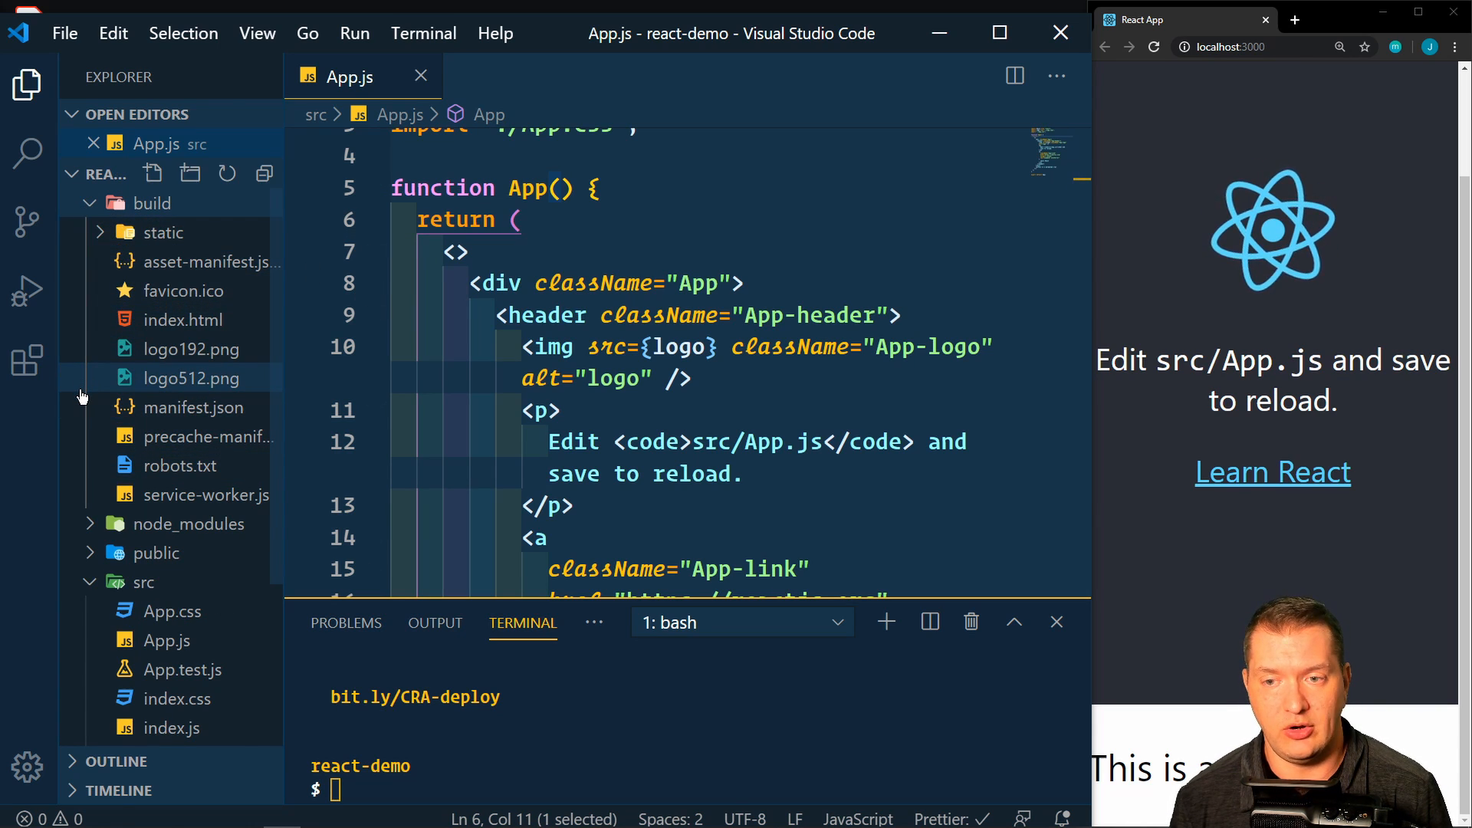
click(184, 378)
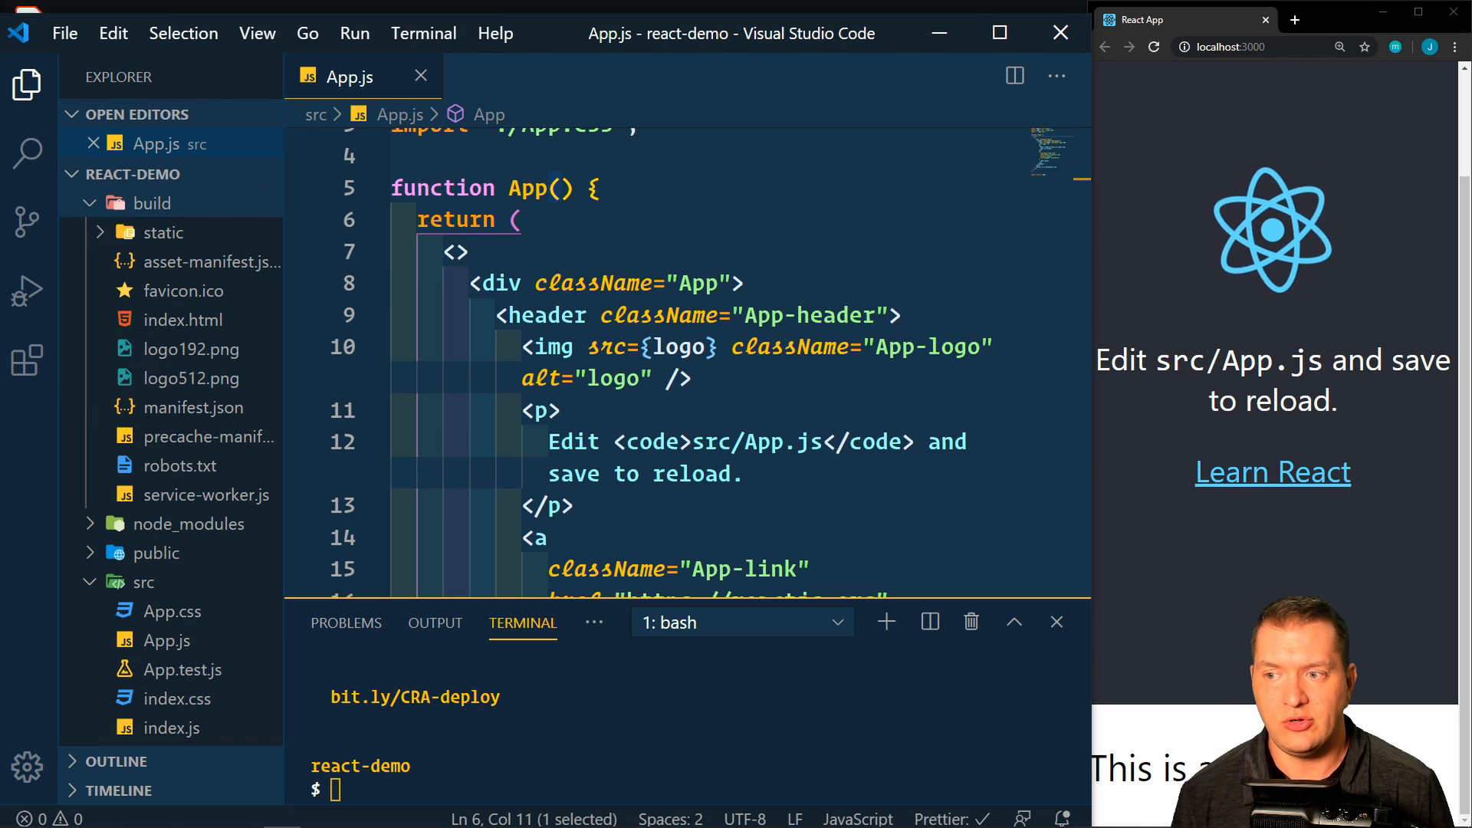